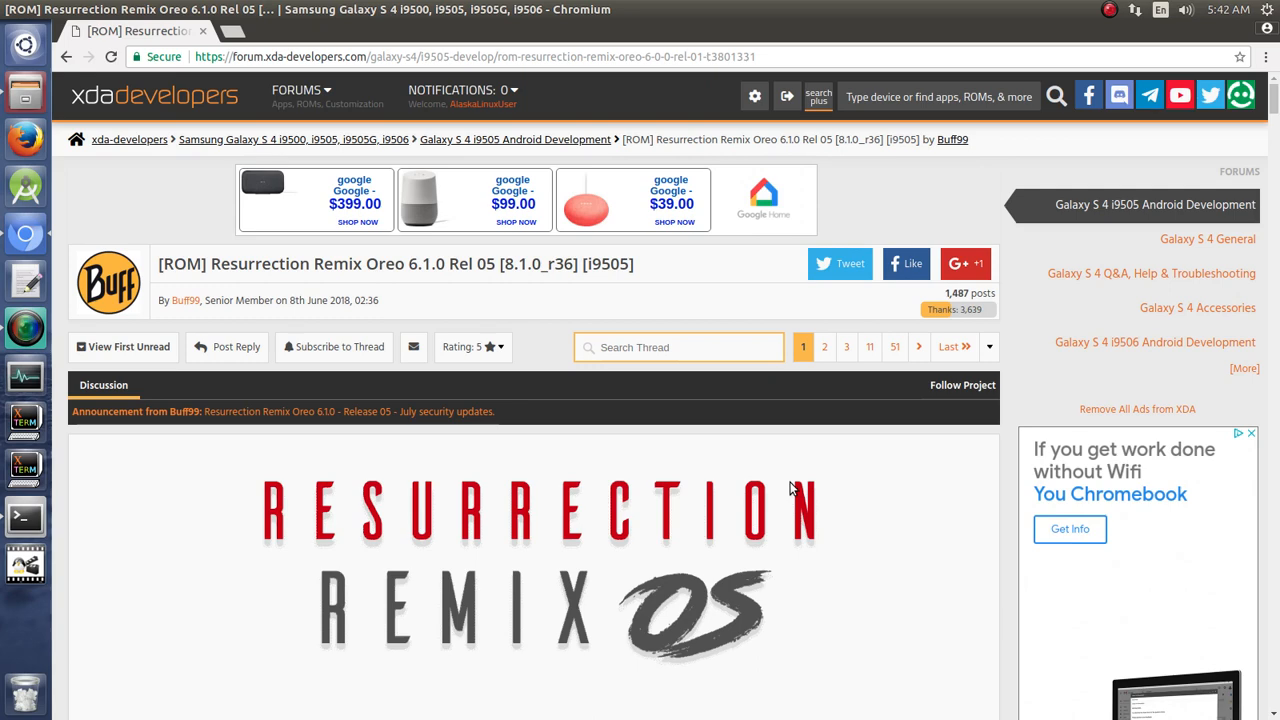
mouse_move(311, 287)
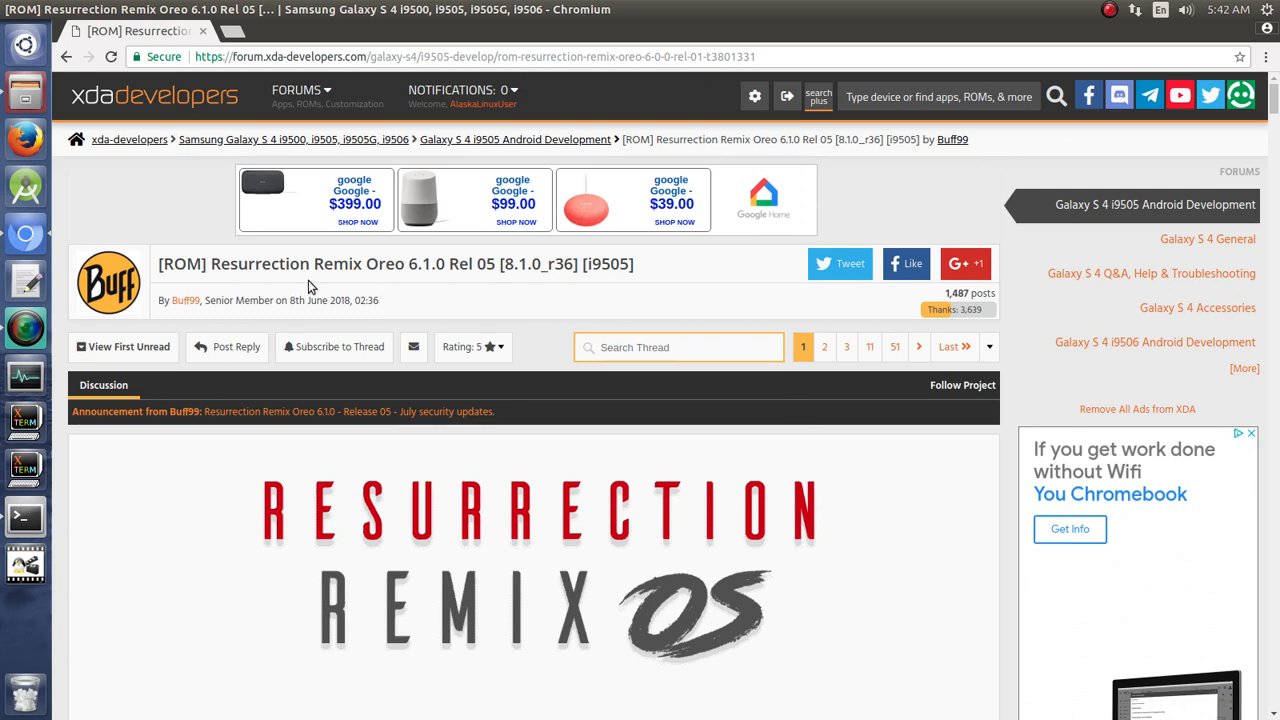
mouse_move(388, 293)
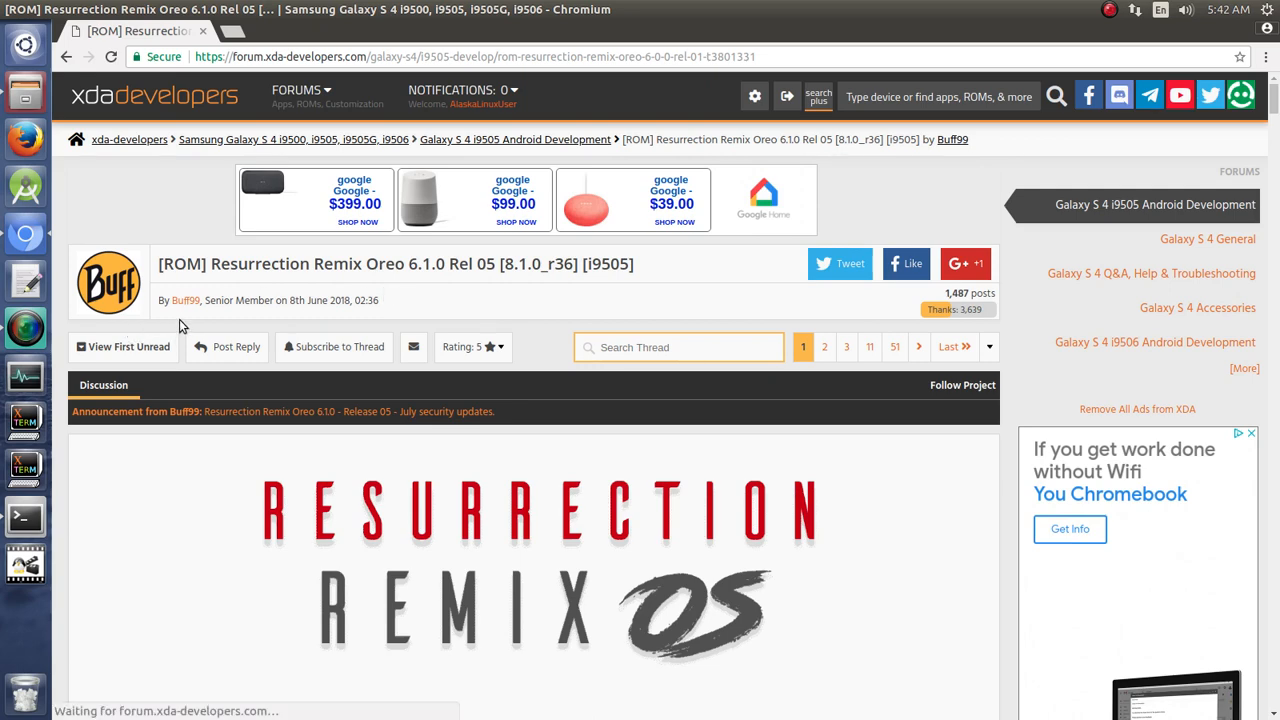
mouse_move(468, 303)
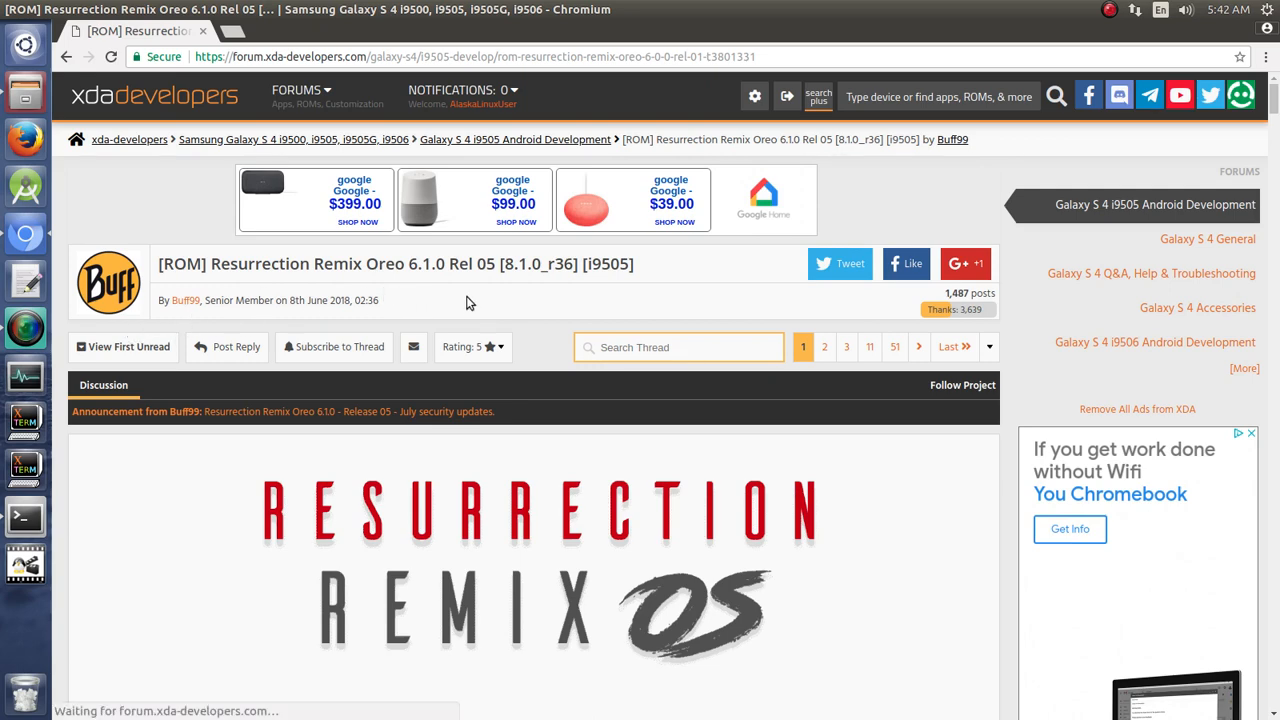
- Scroll through the thread, then search it for 'gps' using the gps suggestion
scroll("down", 3)
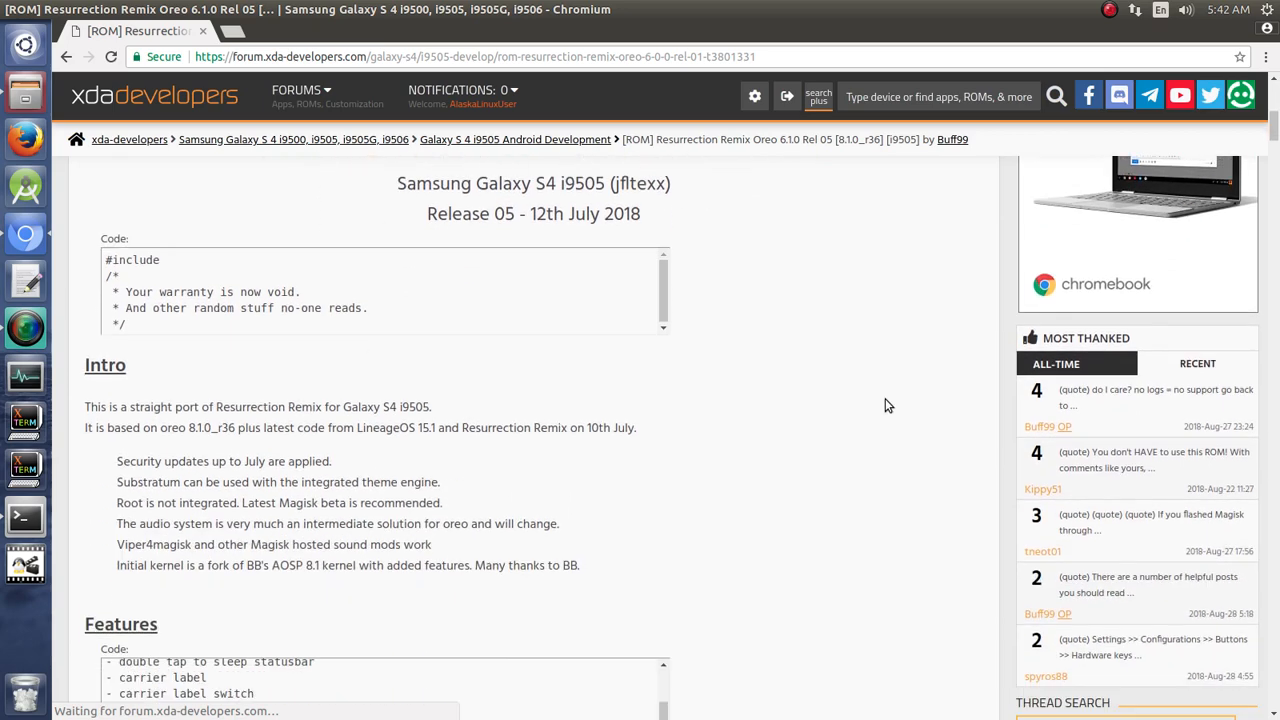
scroll("down", 3)
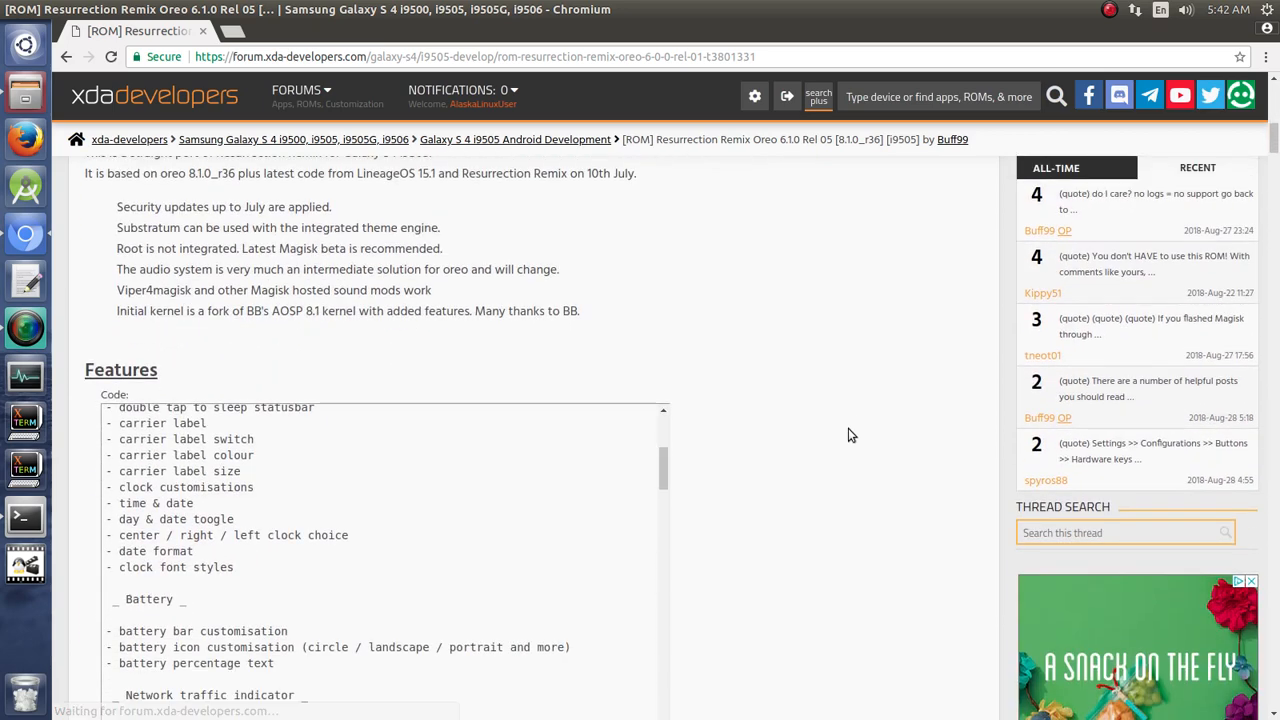
scroll("down", 3)
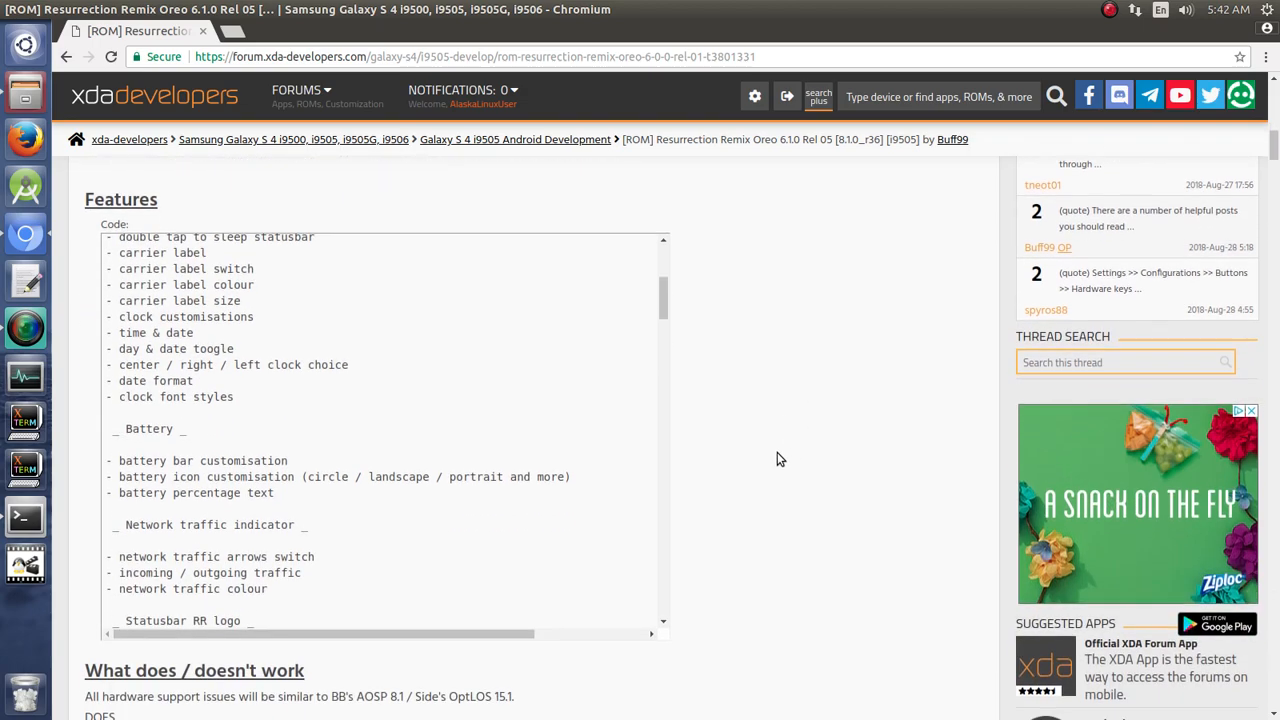
scroll("down", 3)
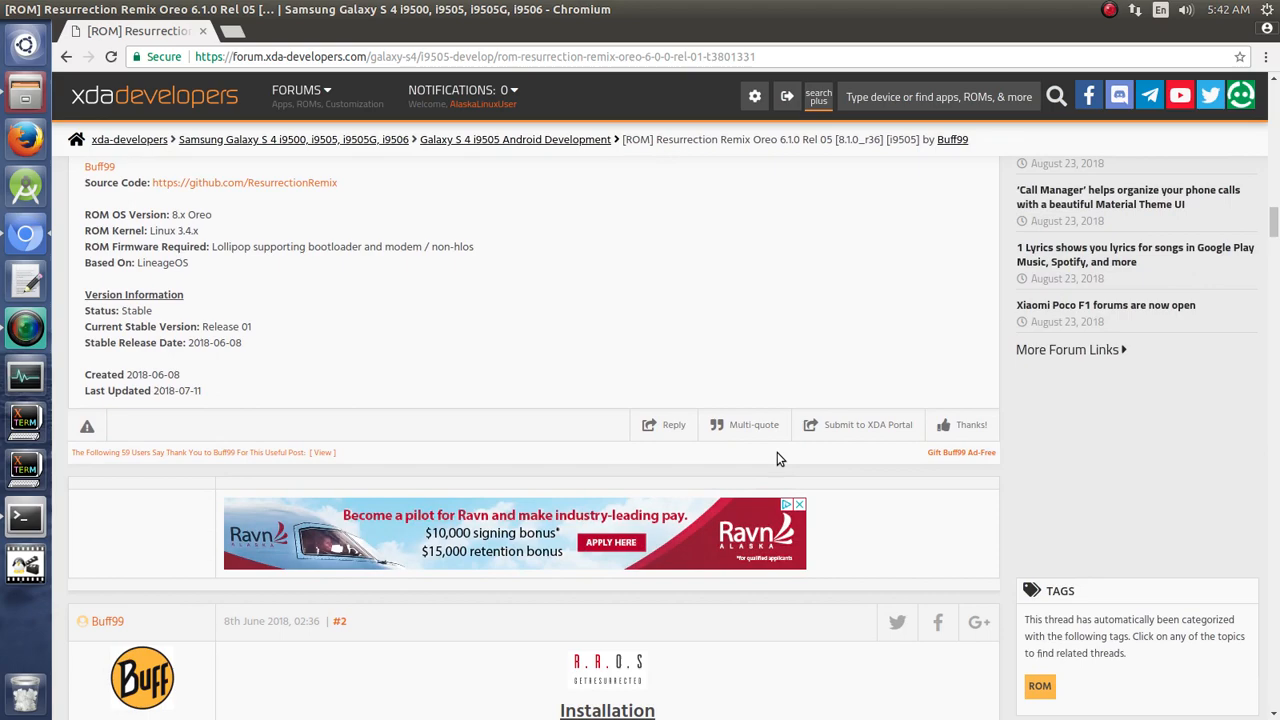
scroll("up", 3)
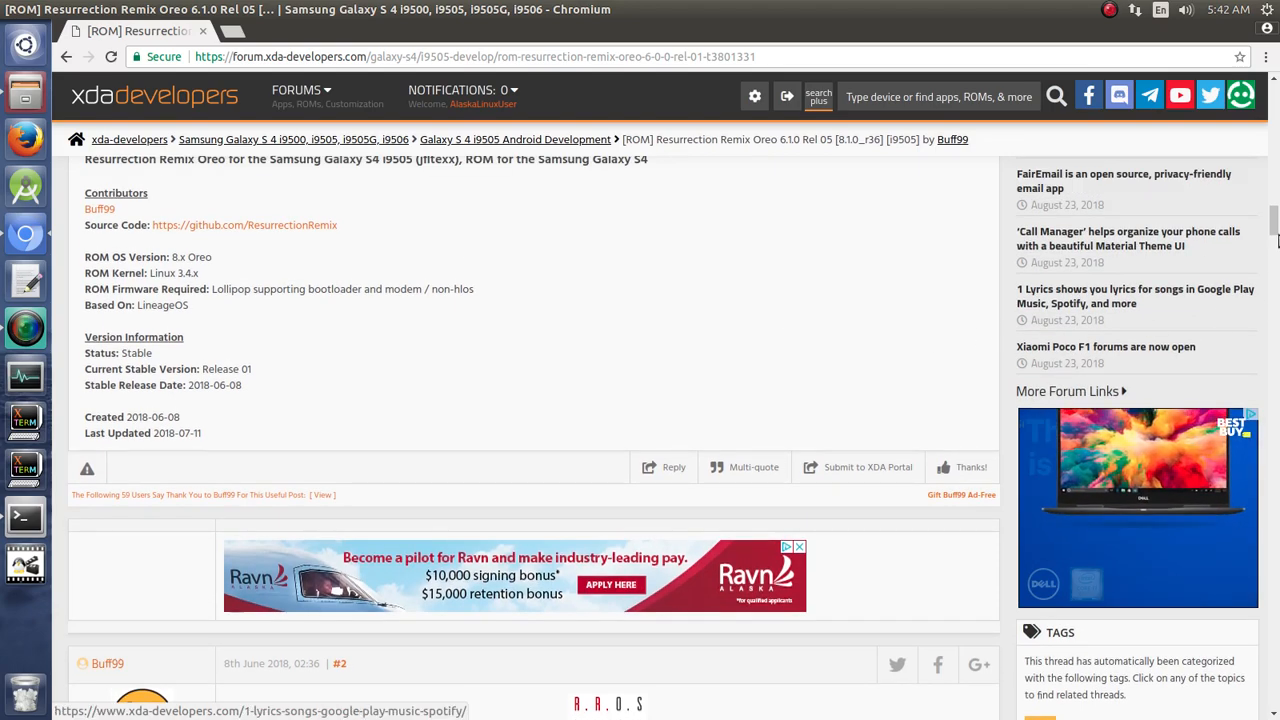
scroll("up", 3)
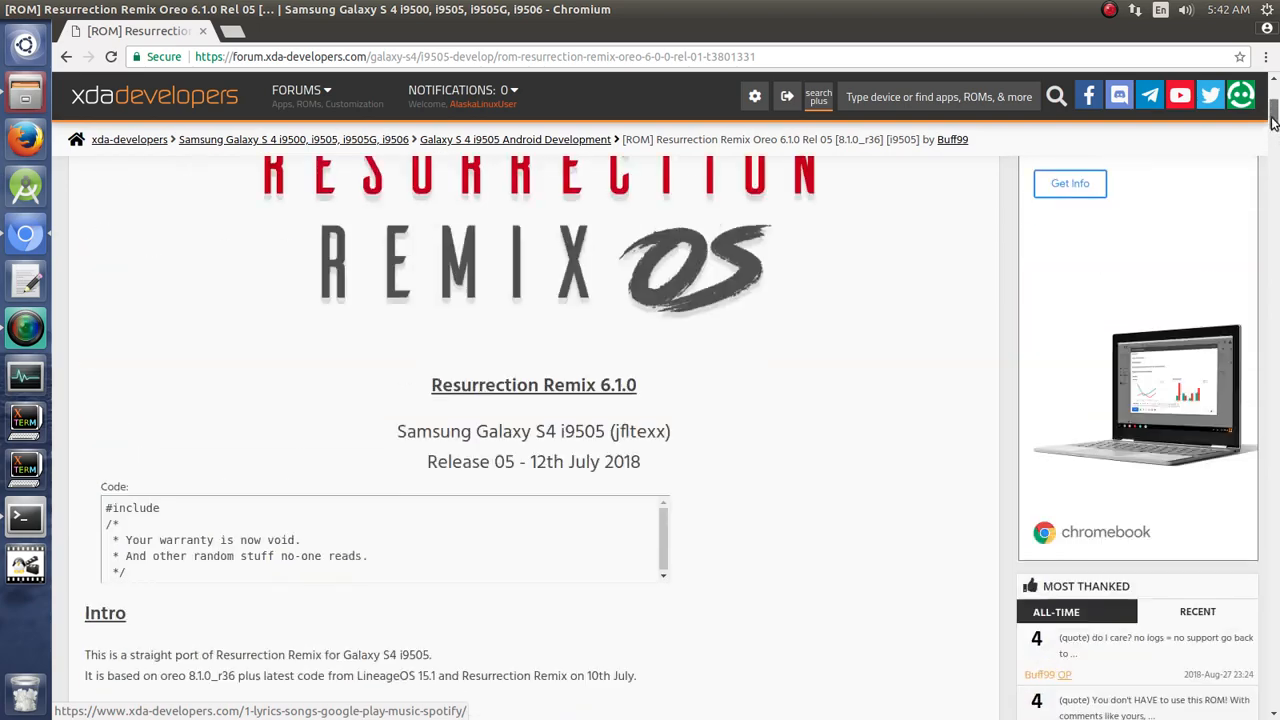
scroll("up", 3)
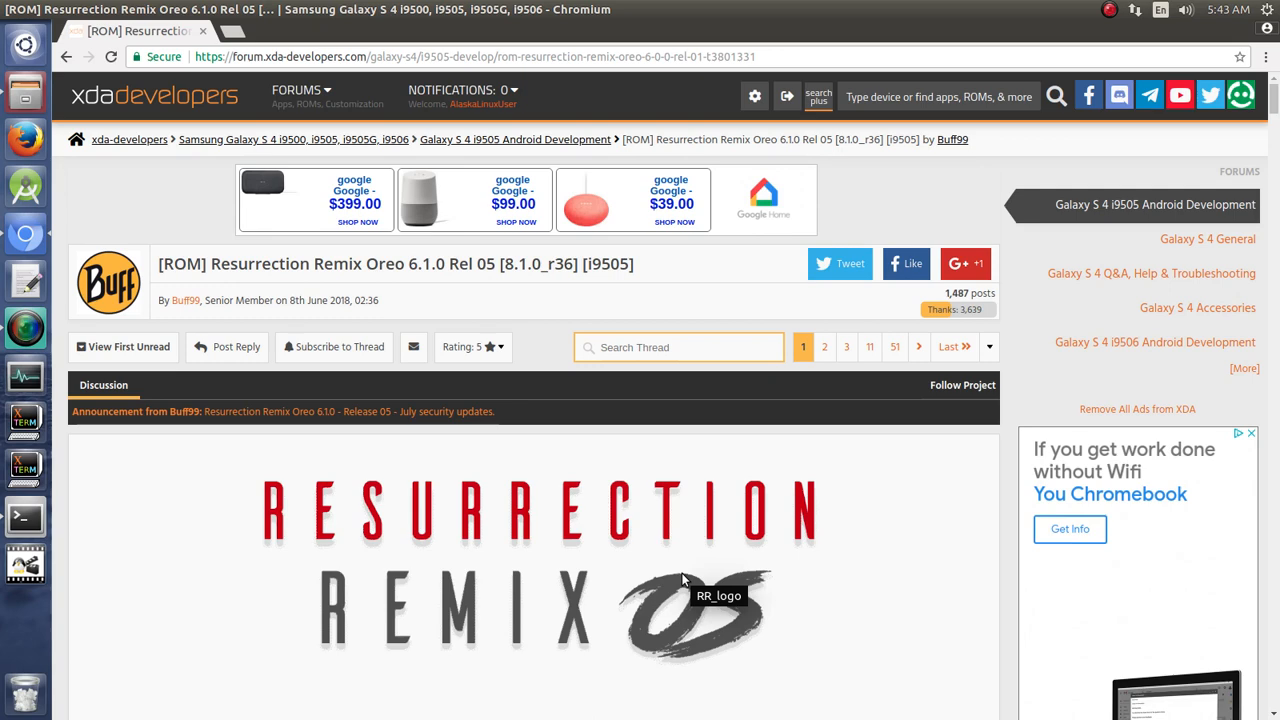
mouse_move(560, 645)
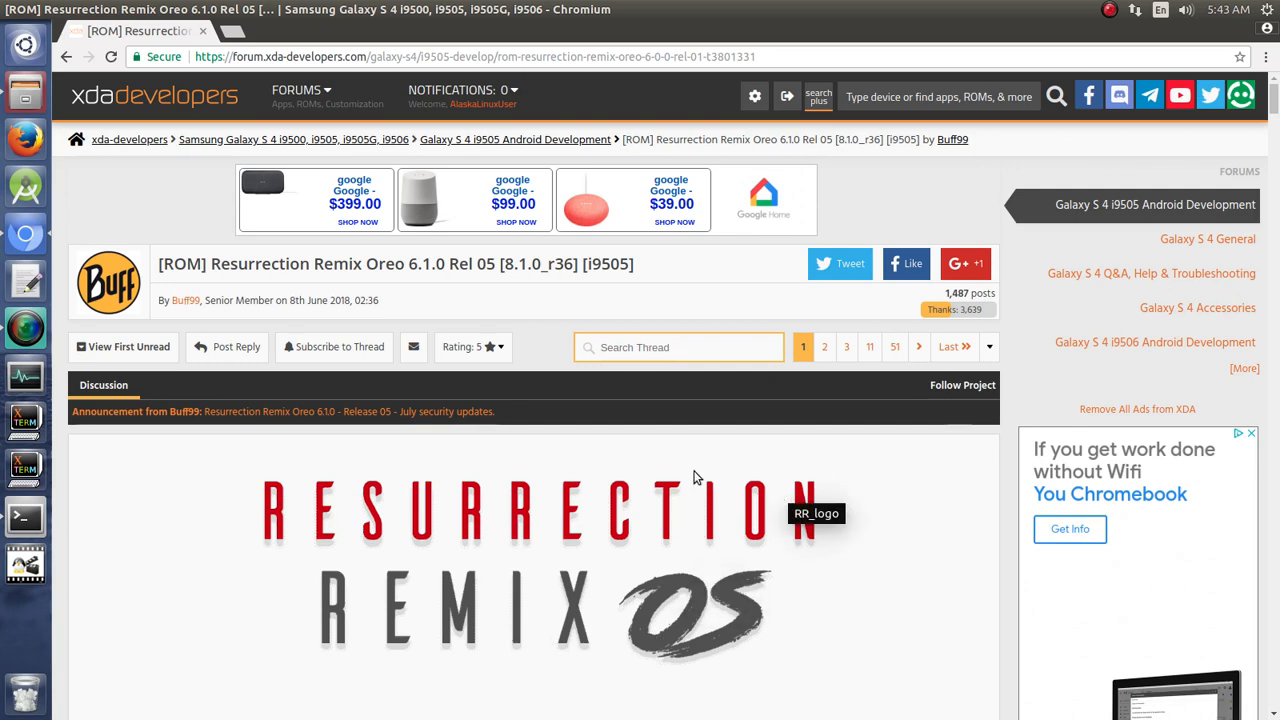
mouse_move(679, 471)
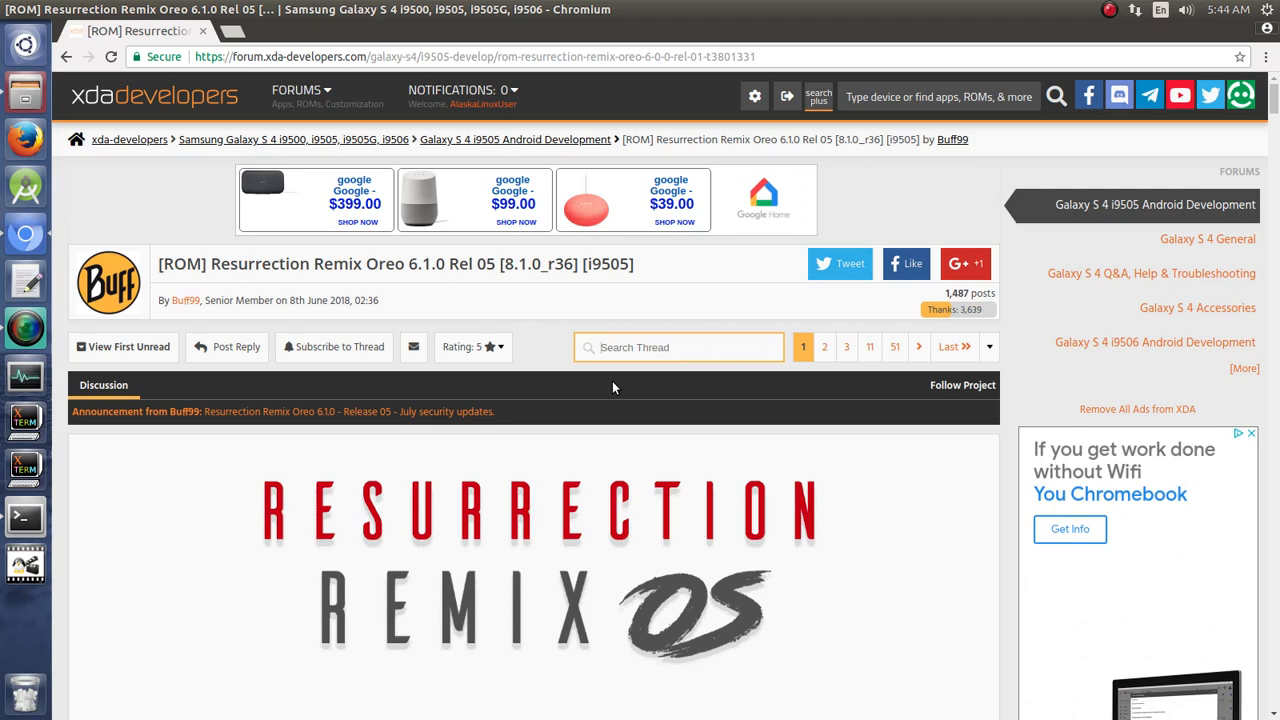
mouse_move(253, 547)
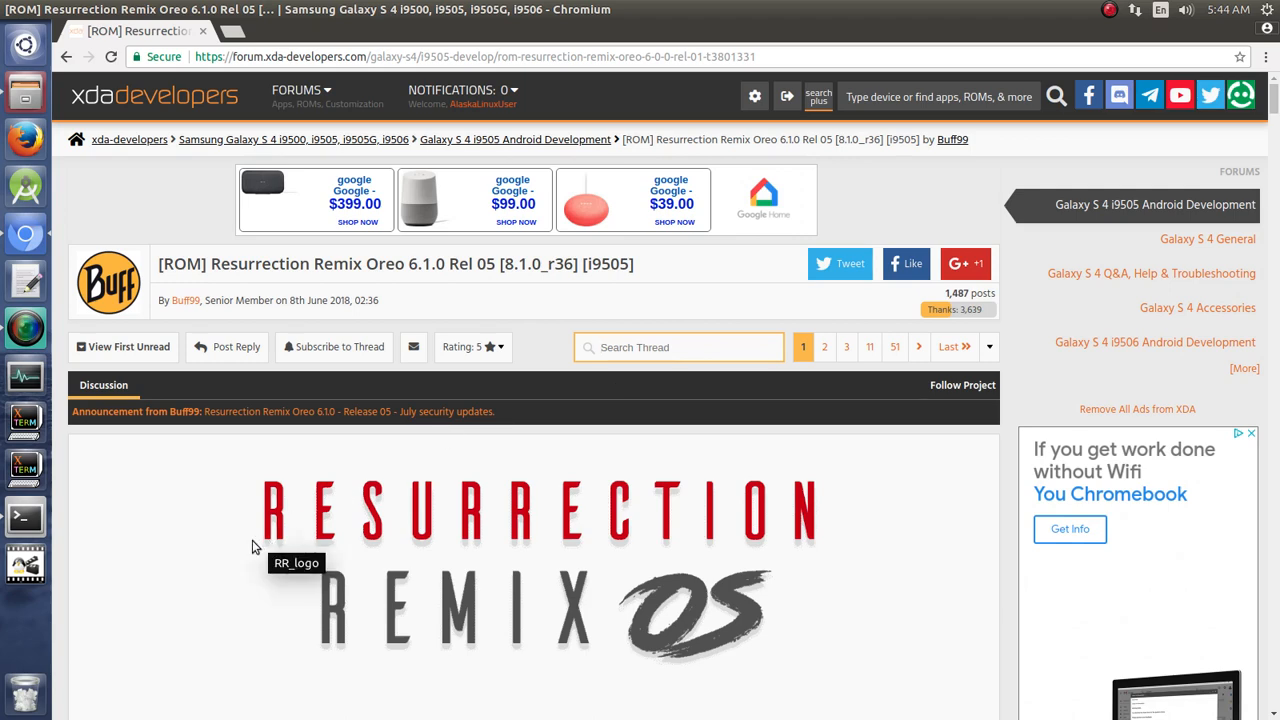
mouse_move(775, 505)
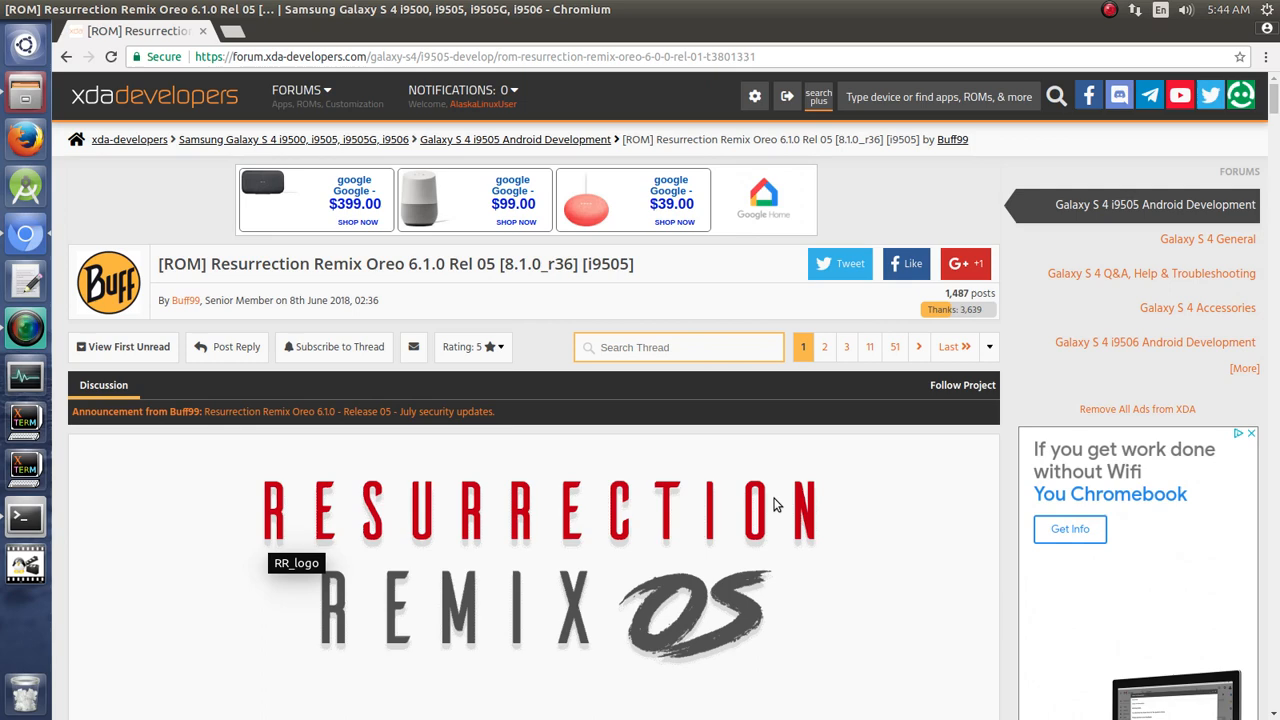
type("gps")
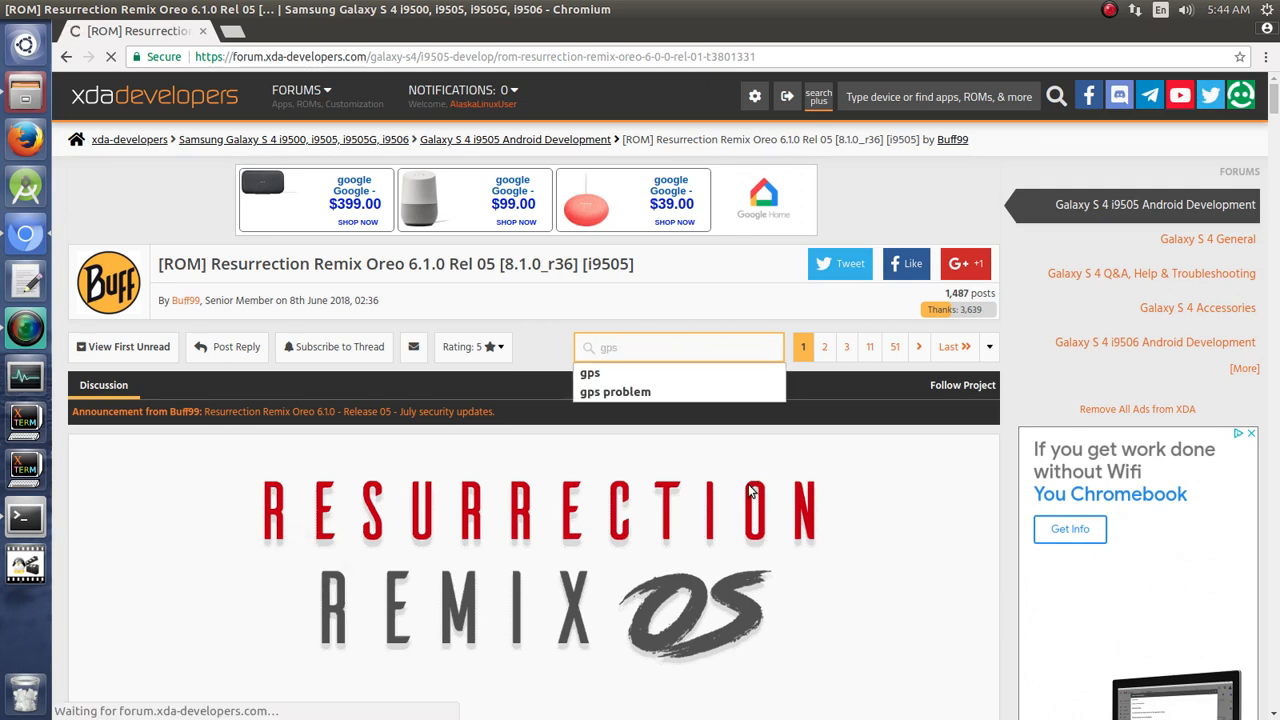
left_click(590, 372)
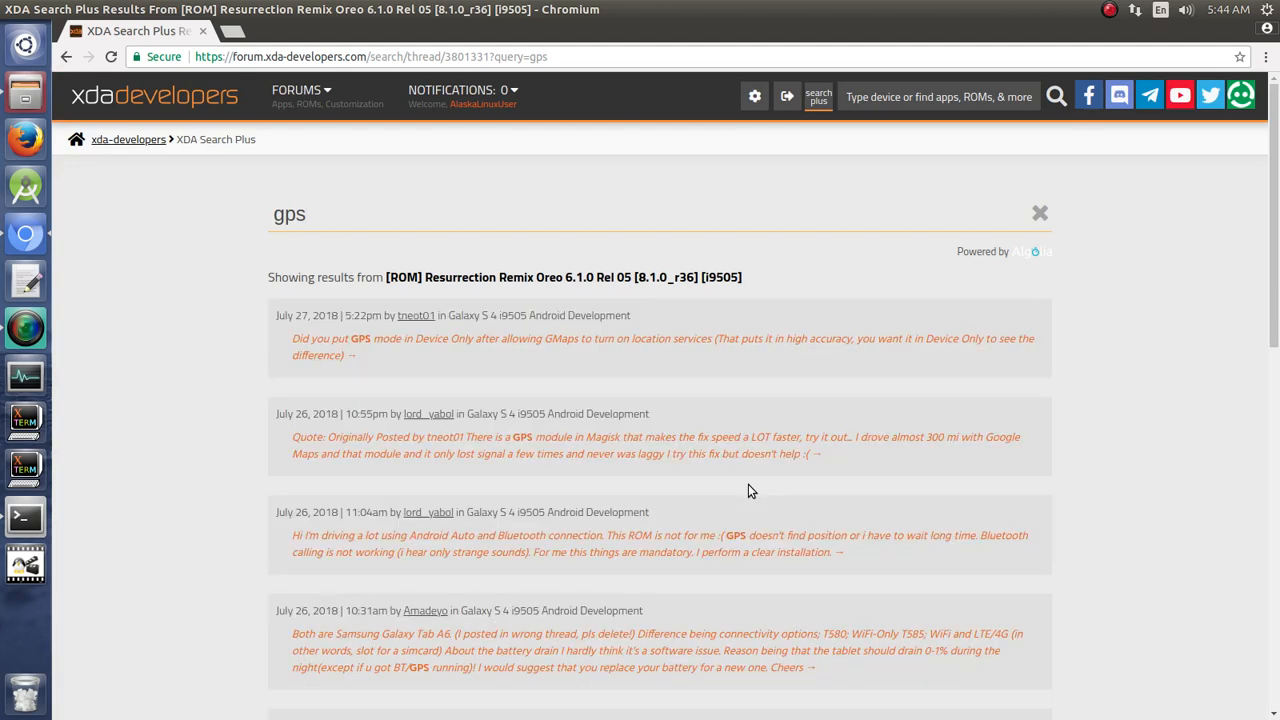
mouse_move(375, 453)
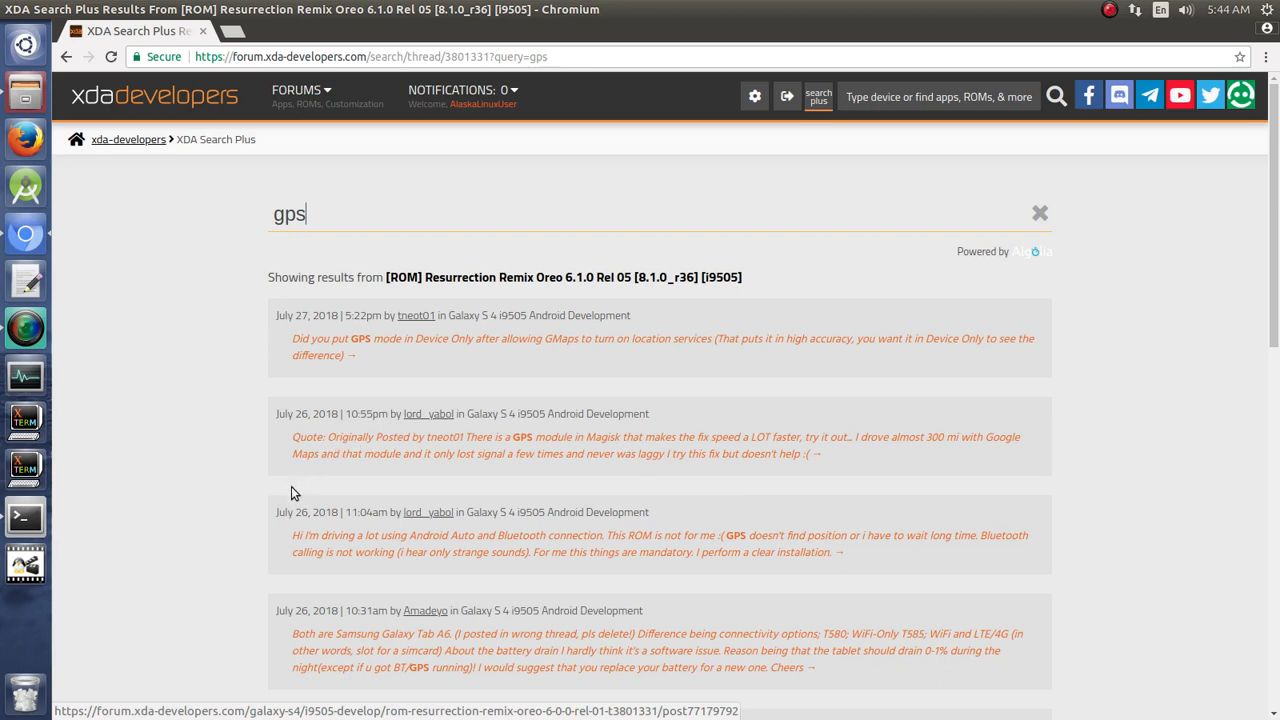
mouse_move(477, 358)
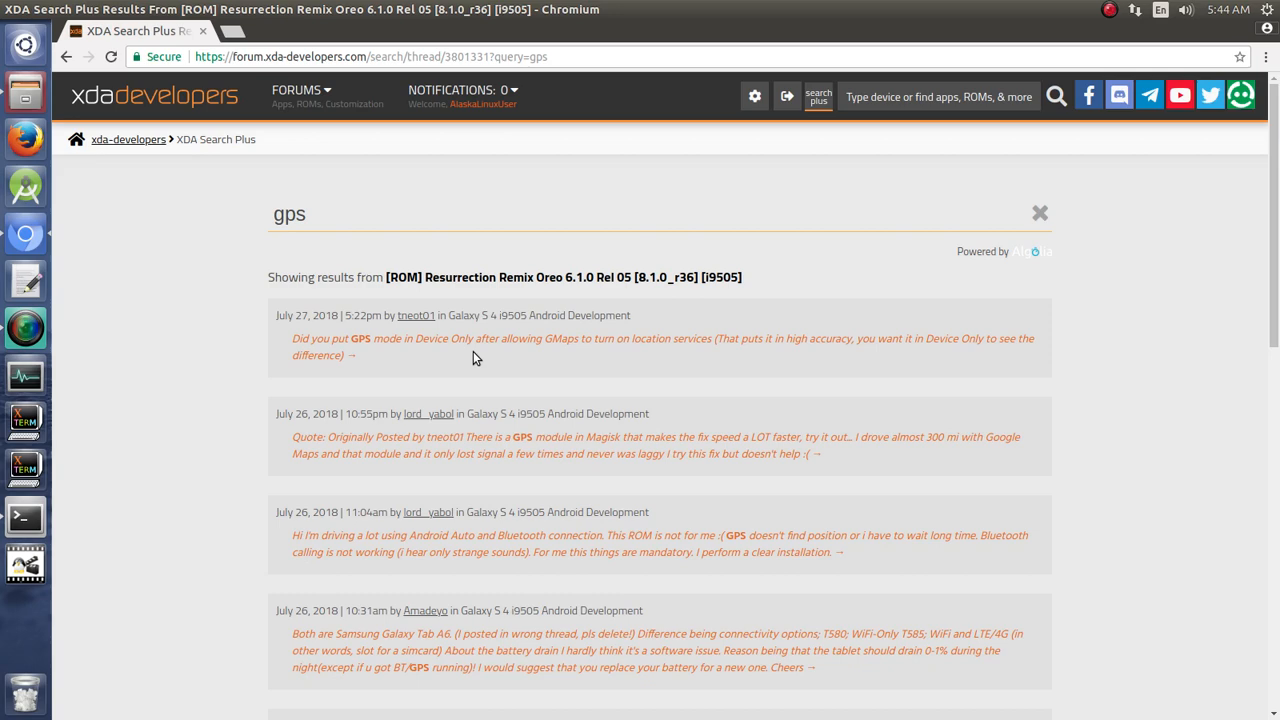
left_click(662, 346)
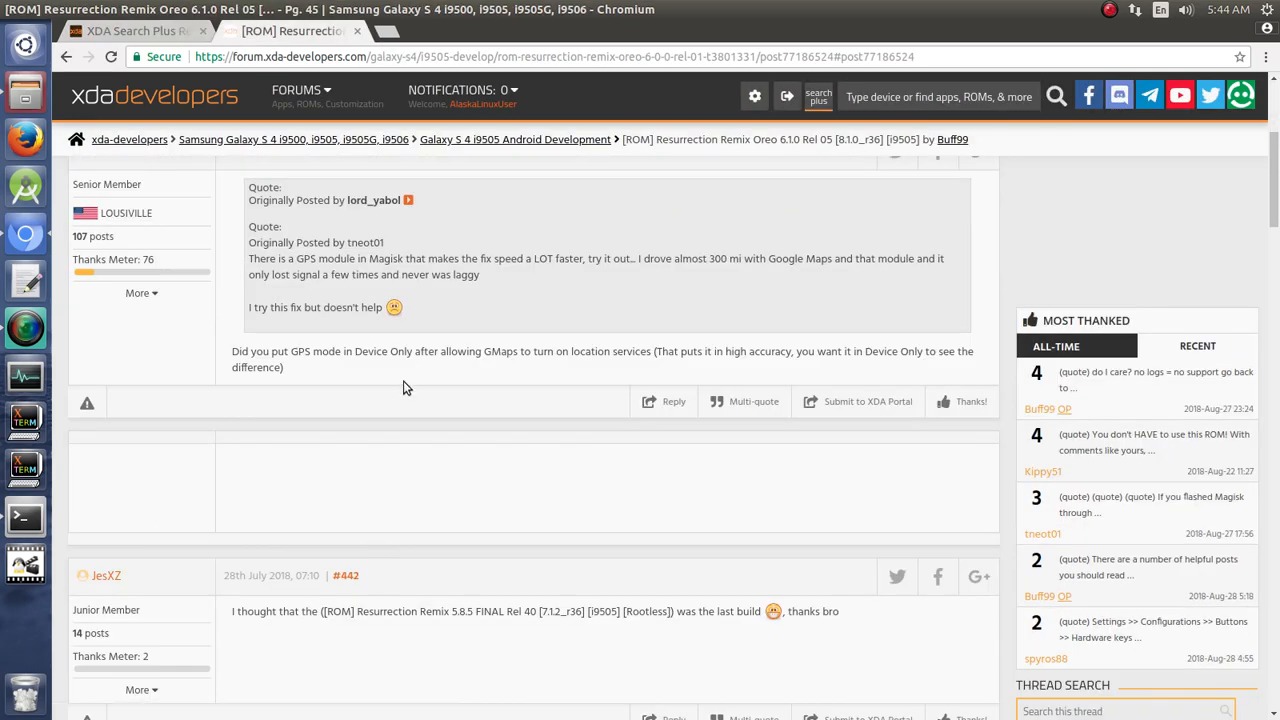
scroll("up", 3)
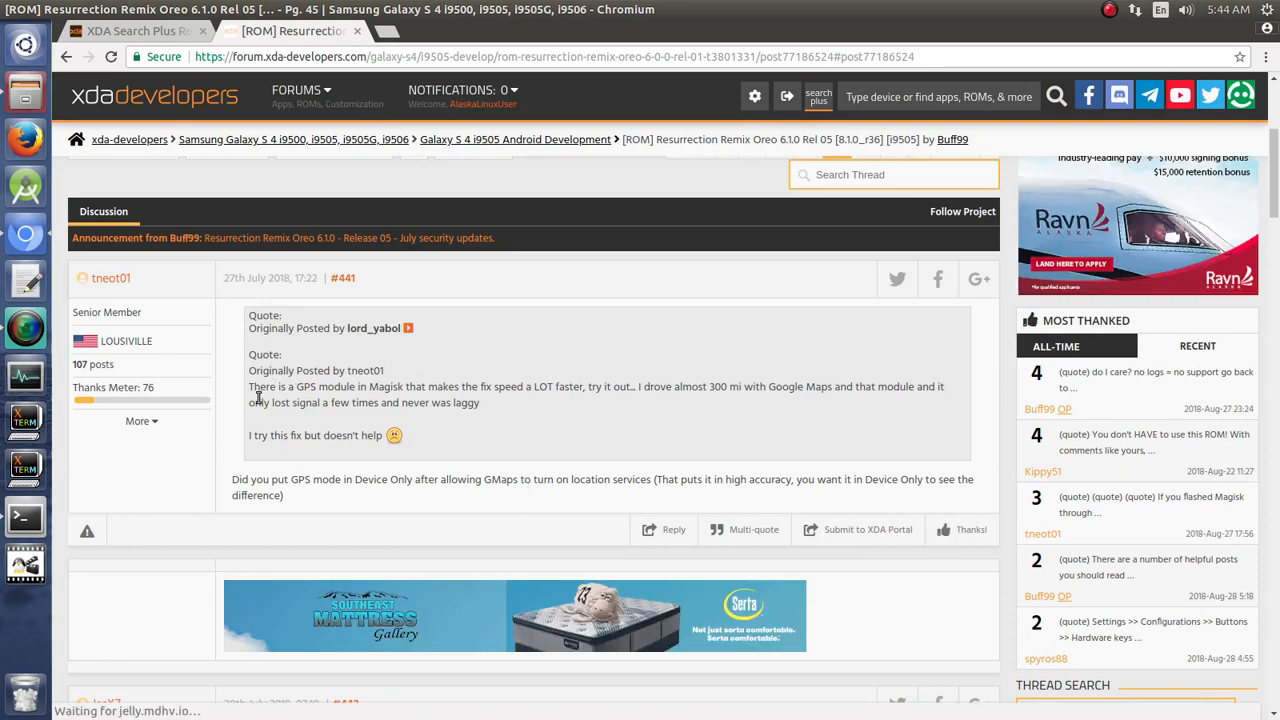
mouse_move(492, 415)
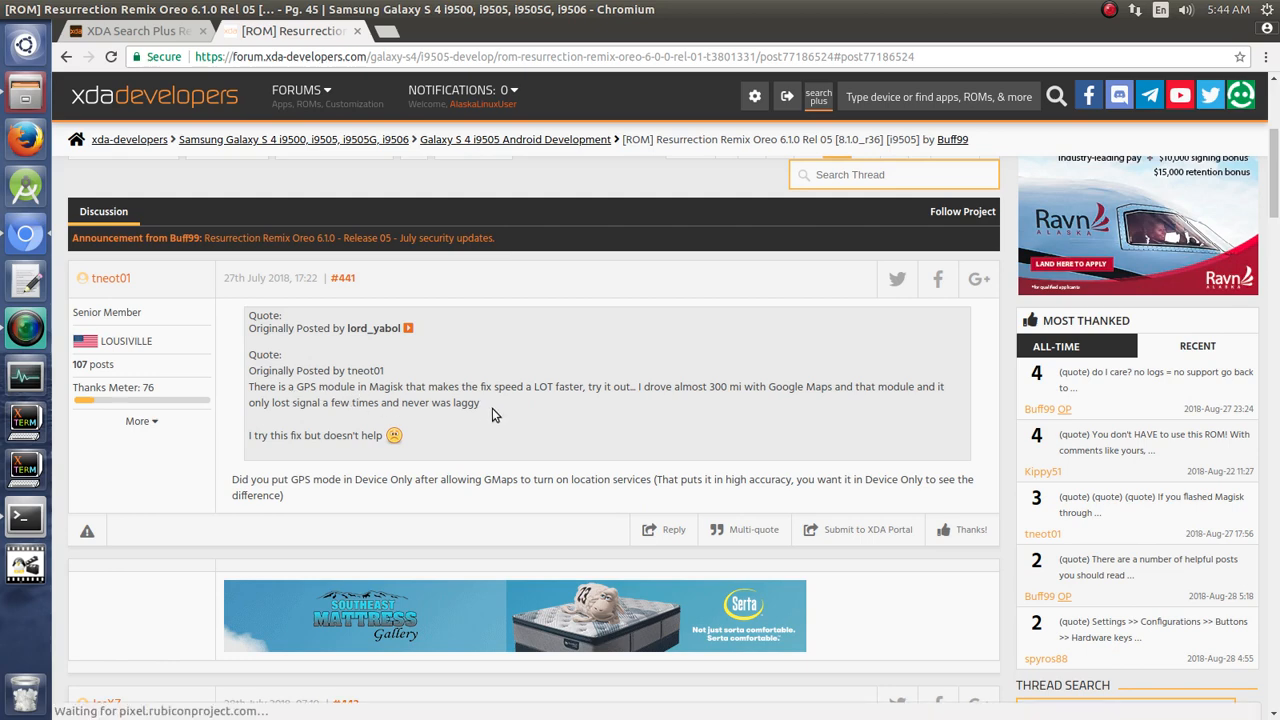
mouse_move(553, 413)
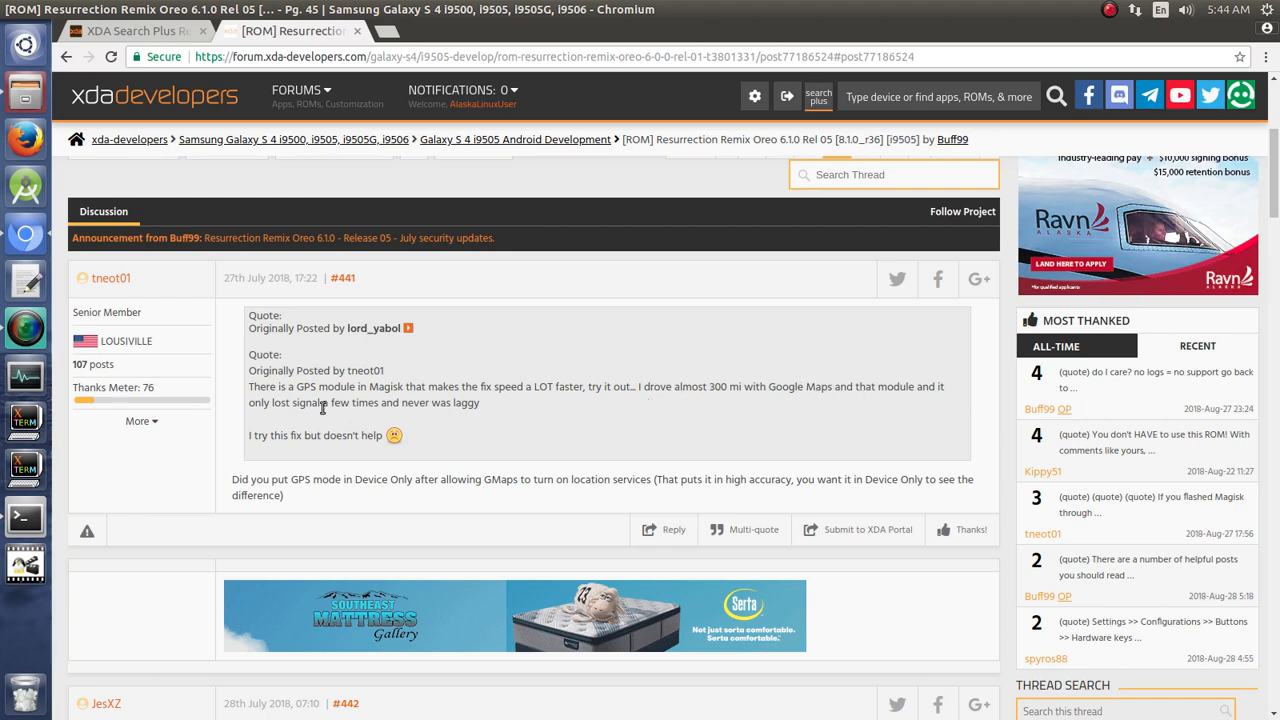
mouse_move(479, 421)
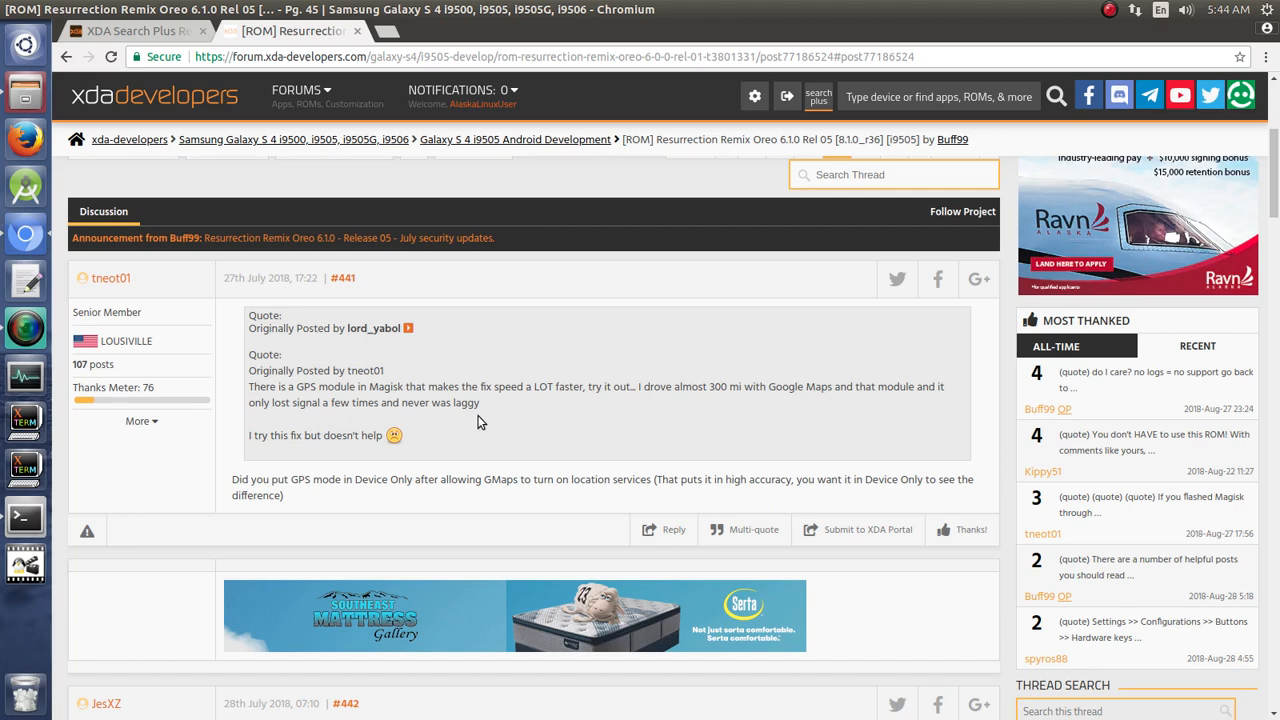
mouse_move(242, 448)
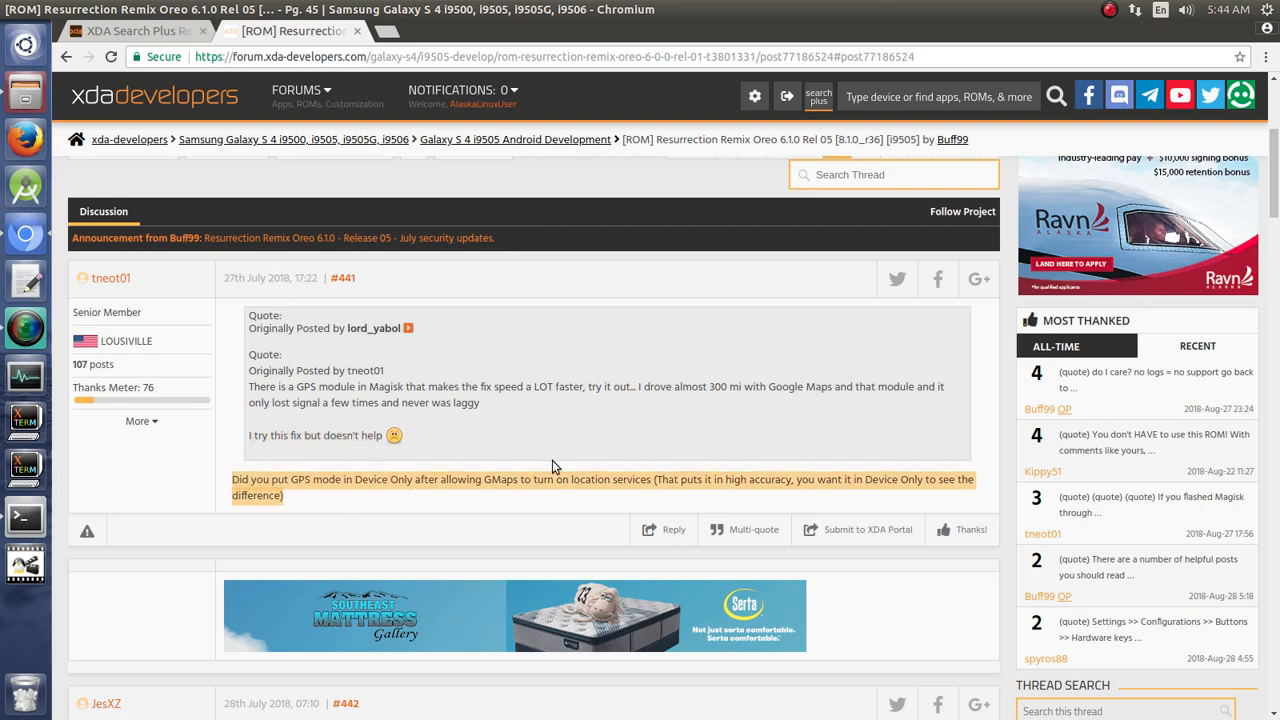
scroll("down", 3)
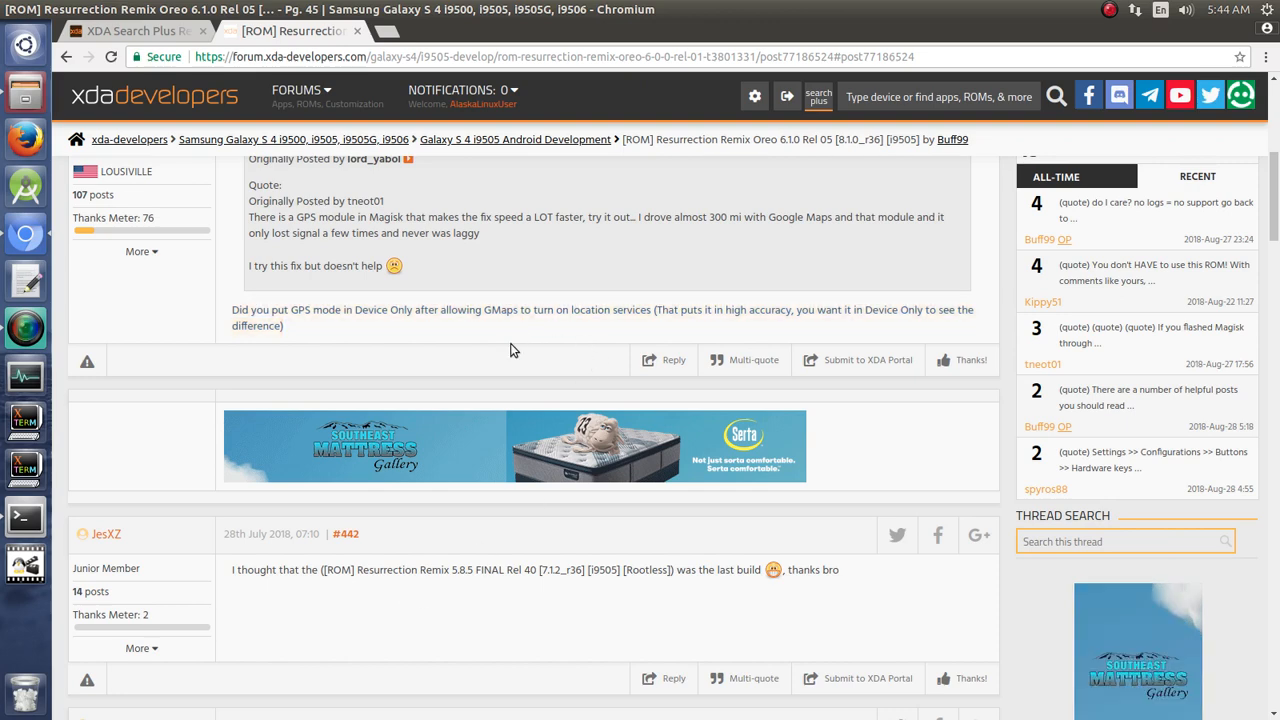
scroll("up", 3)
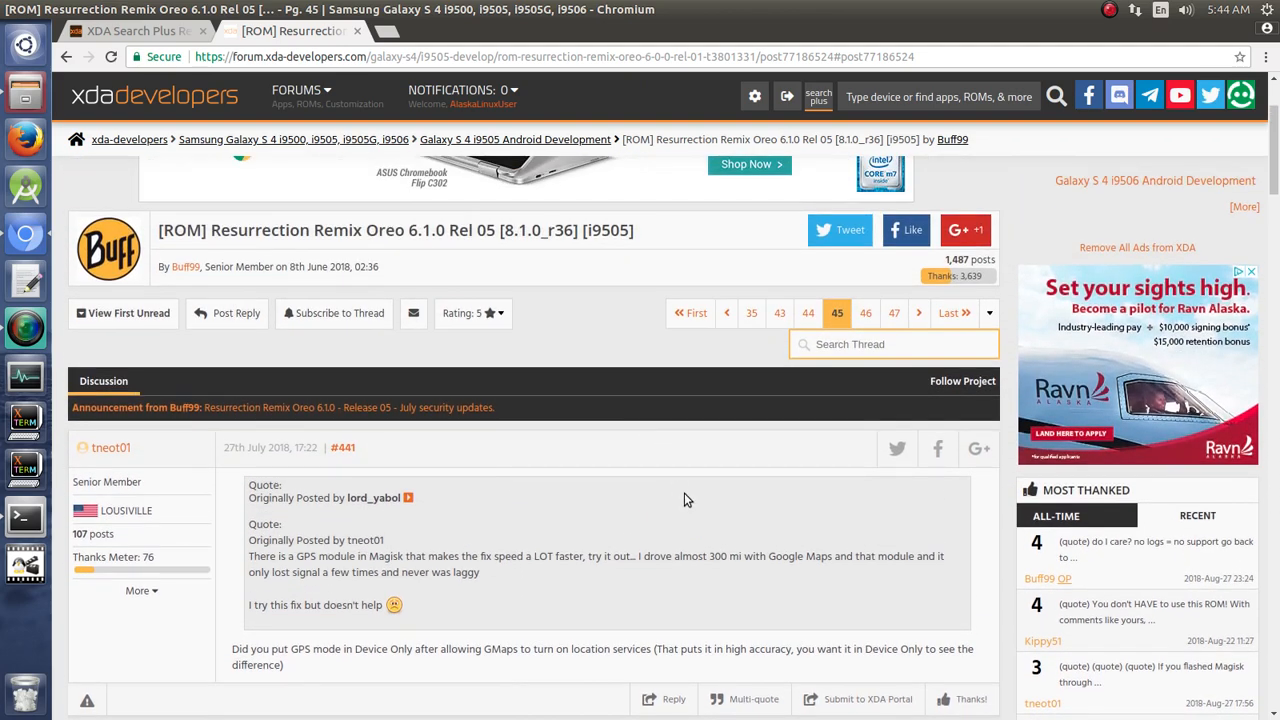
scroll("up", 3)
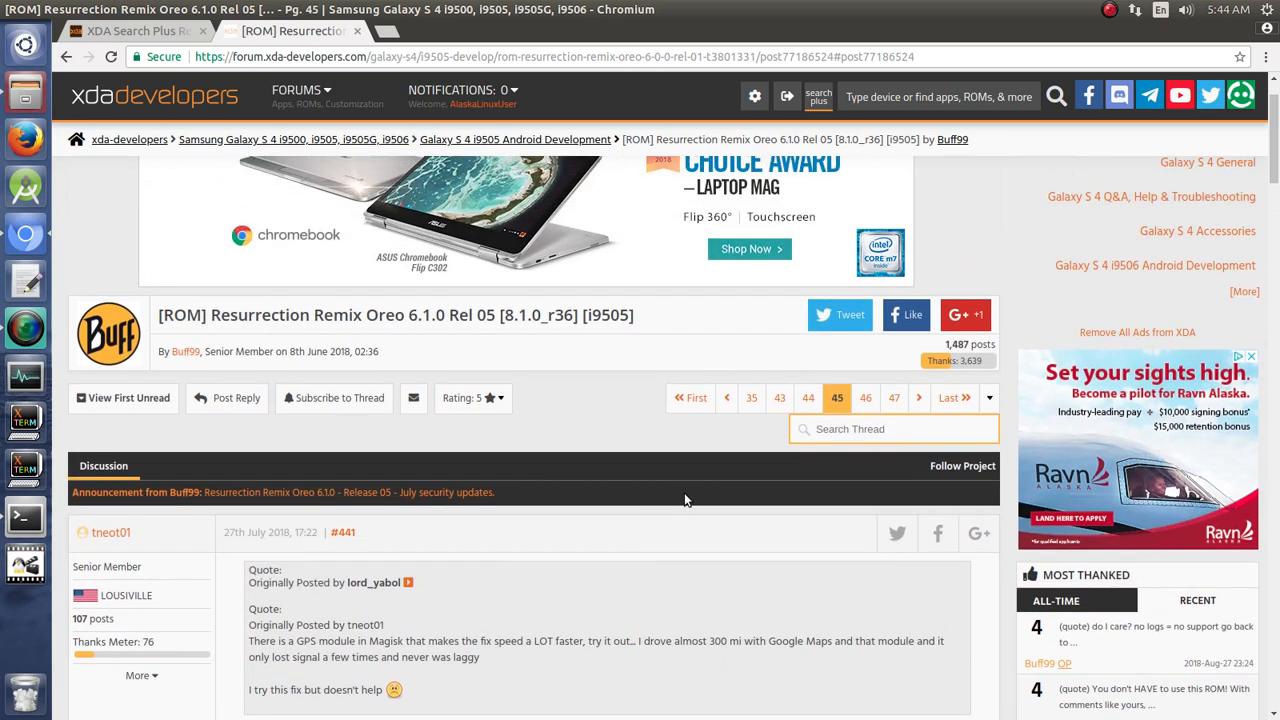
scroll("up", 3)
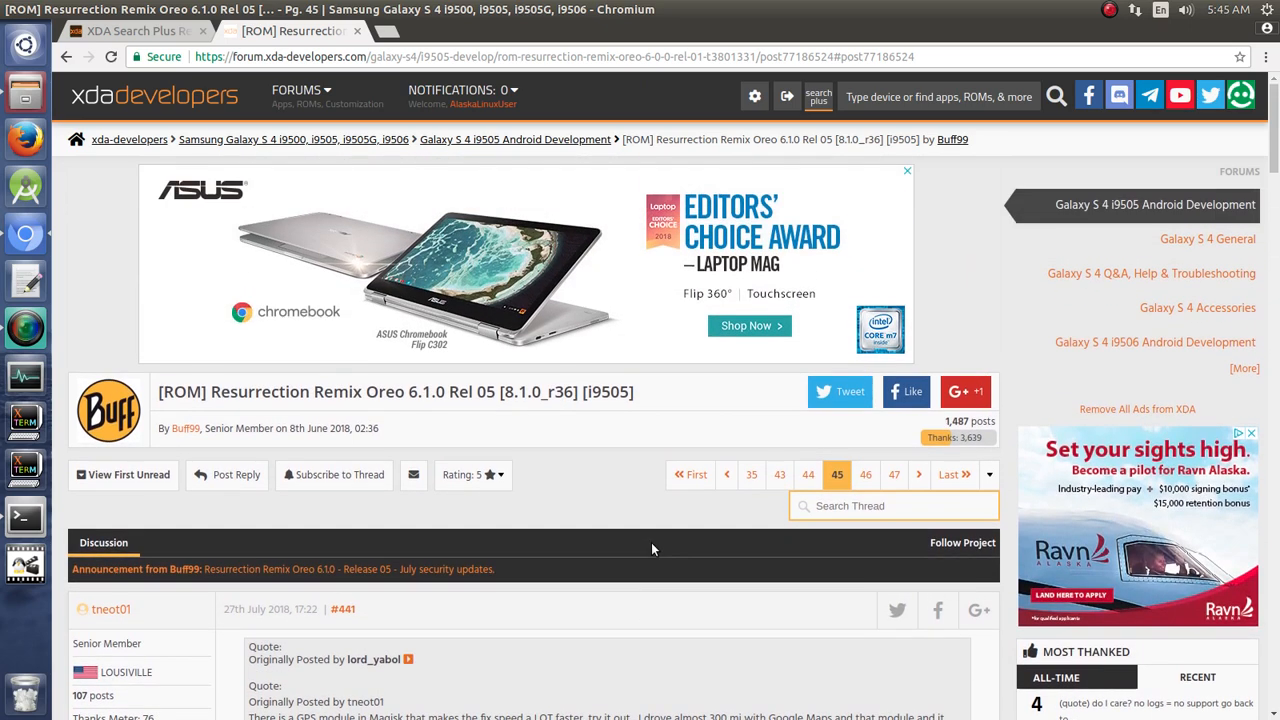
mouse_move(631, 590)
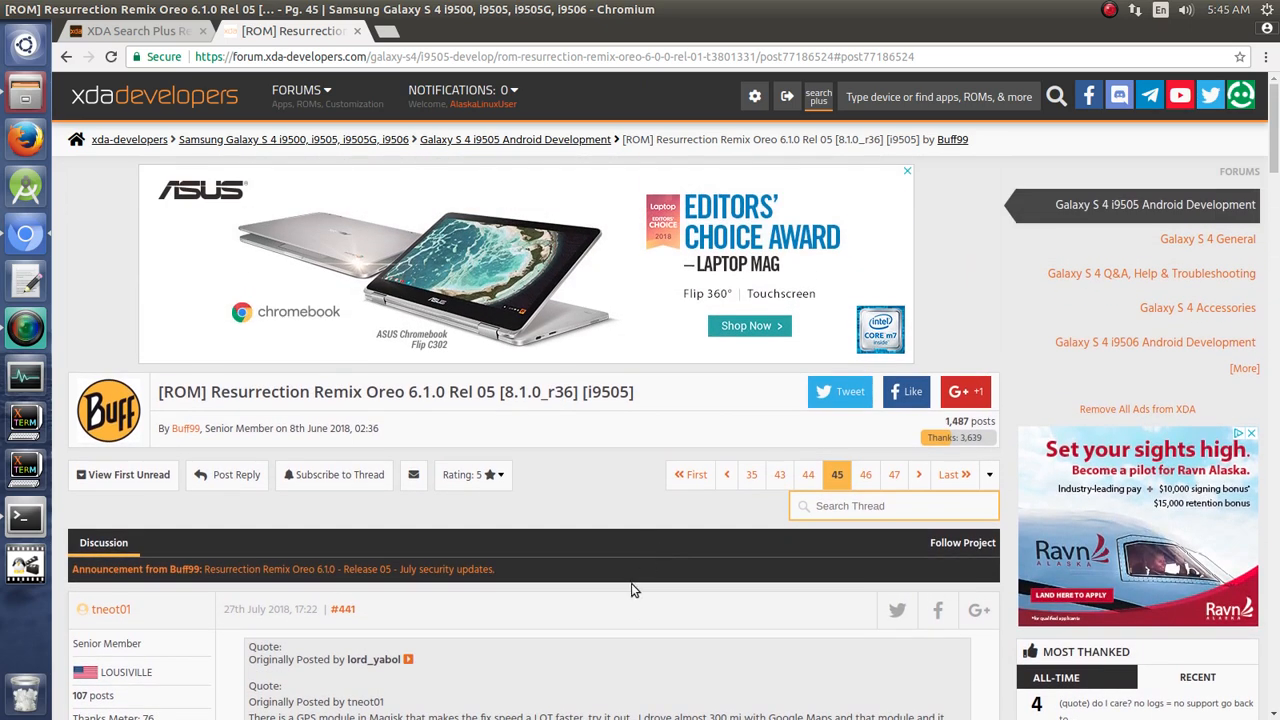
scroll("down", 3)
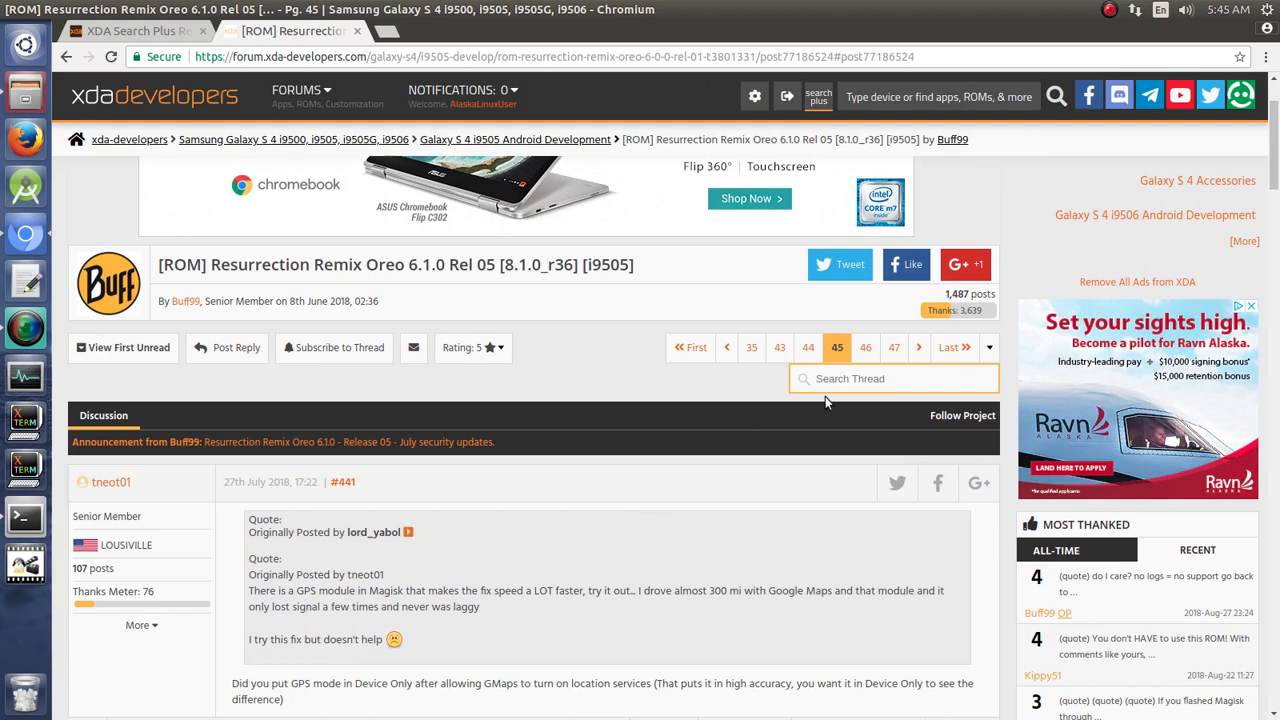
mouse_move(613, 475)
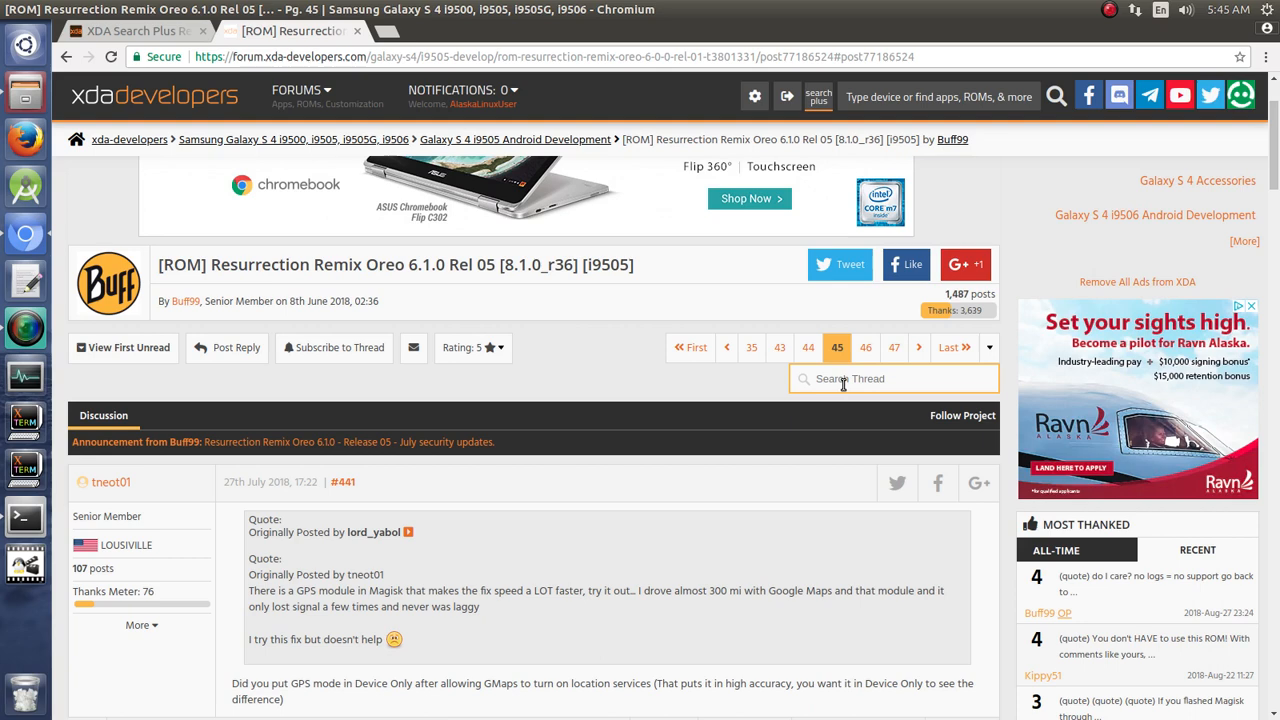
mouse_move(500, 531)
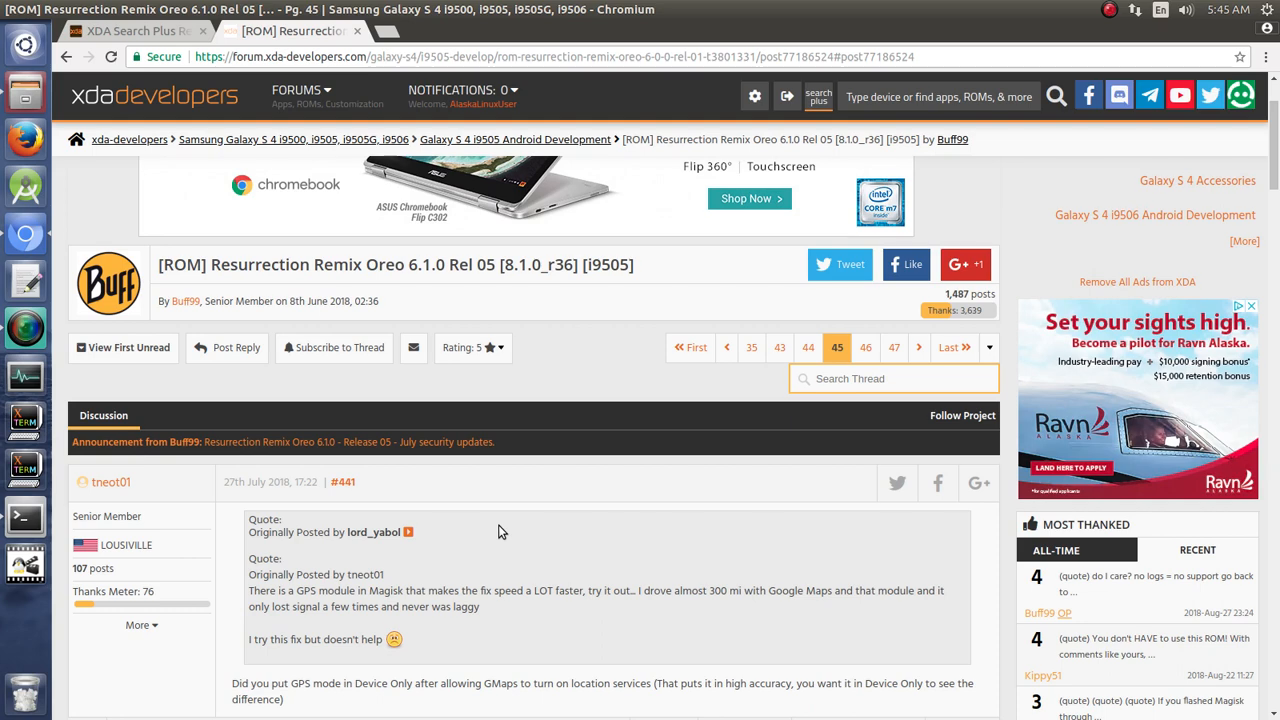
mouse_move(302, 451)
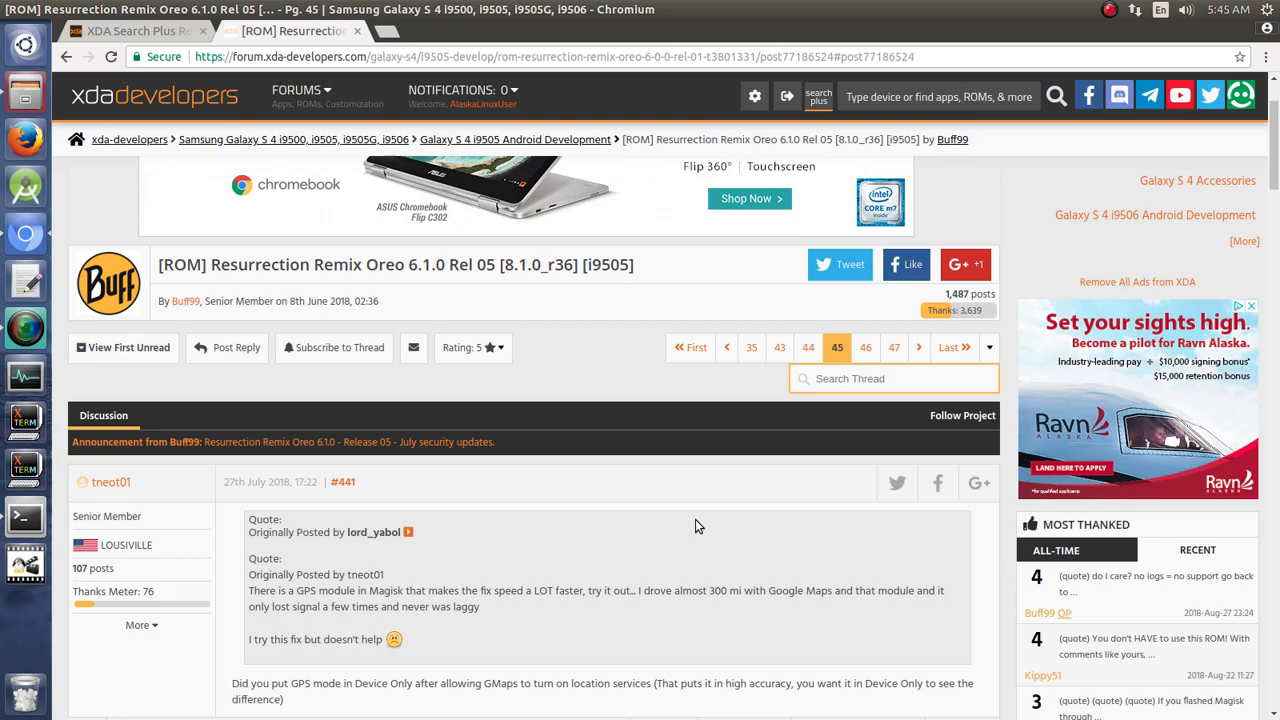
scroll("down", 3)
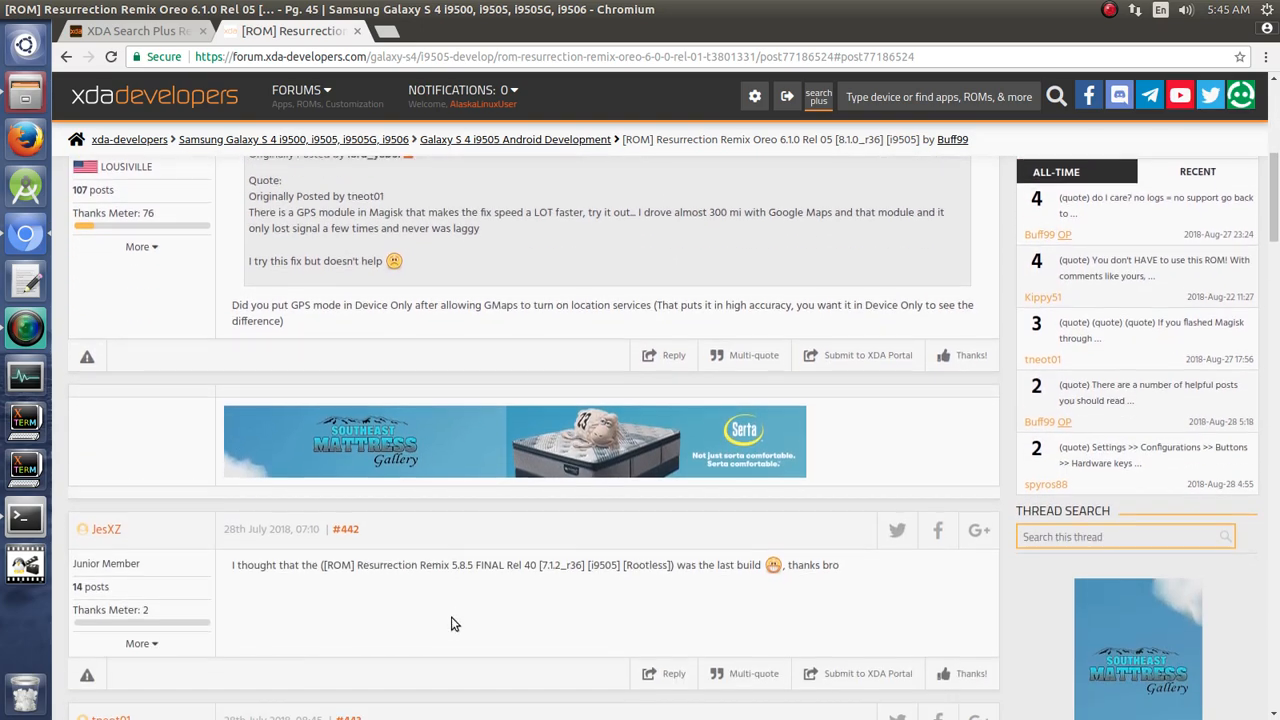
scroll("down", 3)
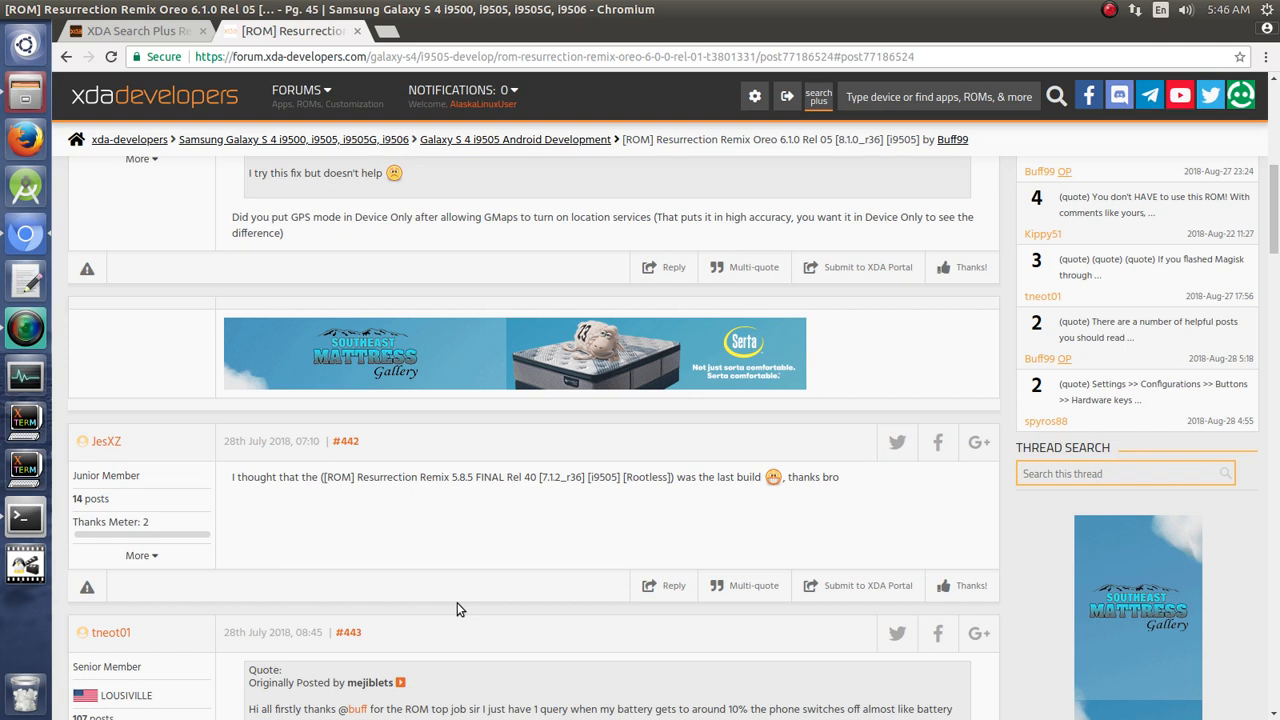
scroll("down", 3)
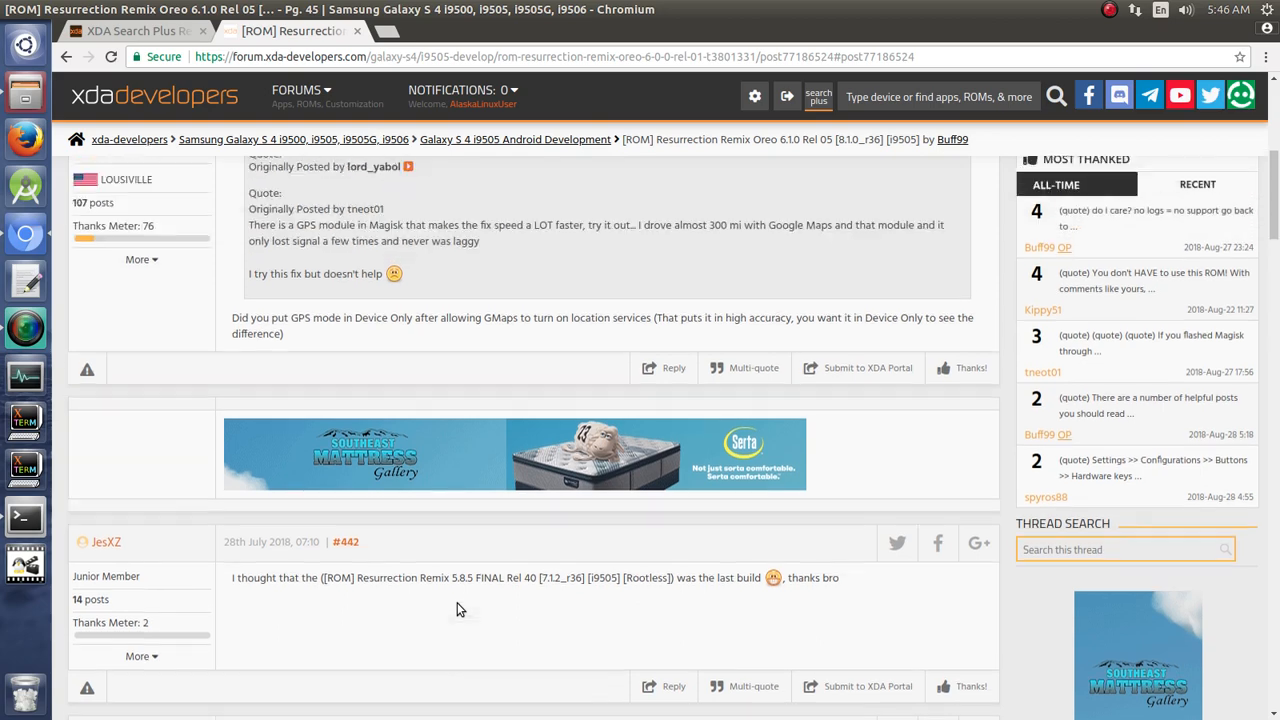
scroll("up", 3)
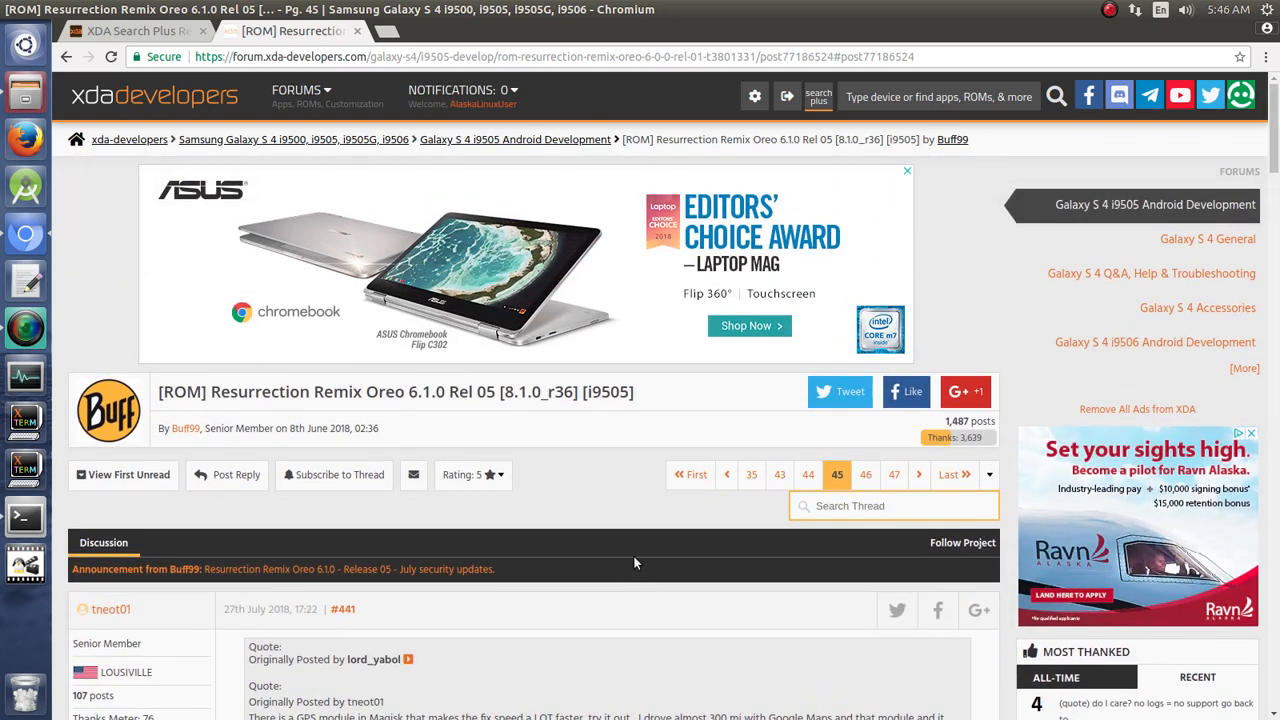
mouse_move(628, 540)
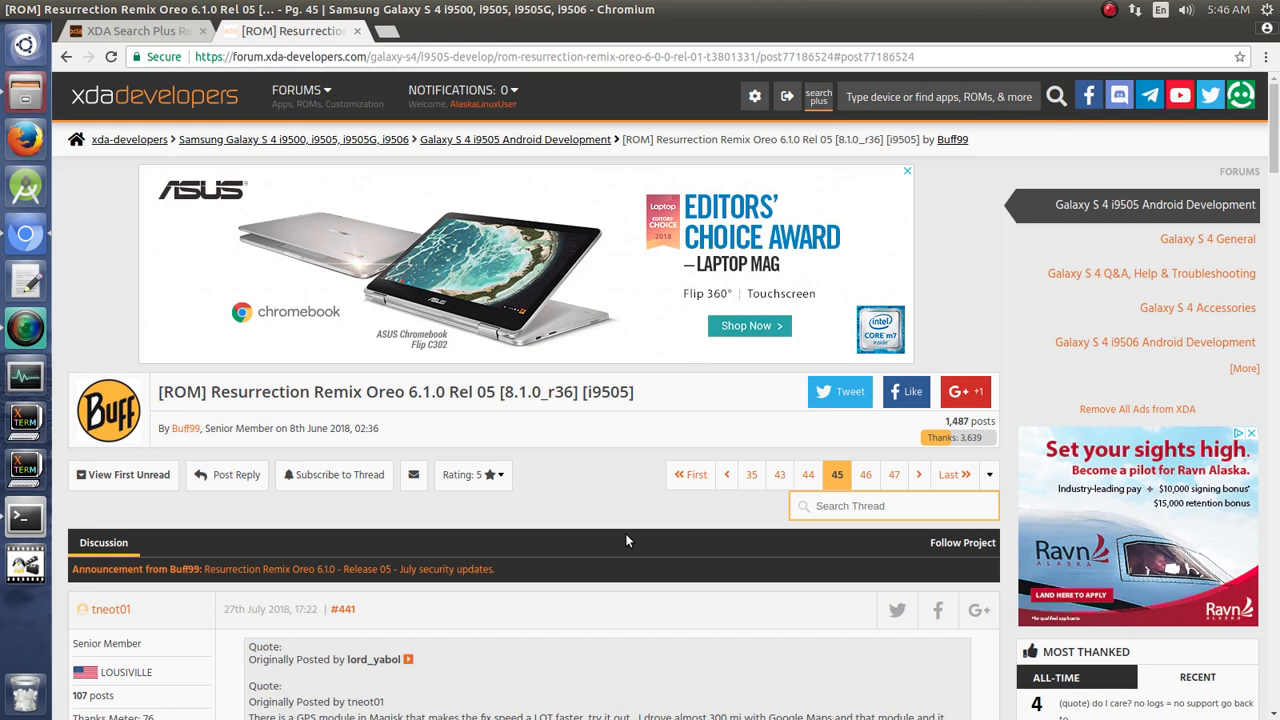
mouse_move(305, 430)
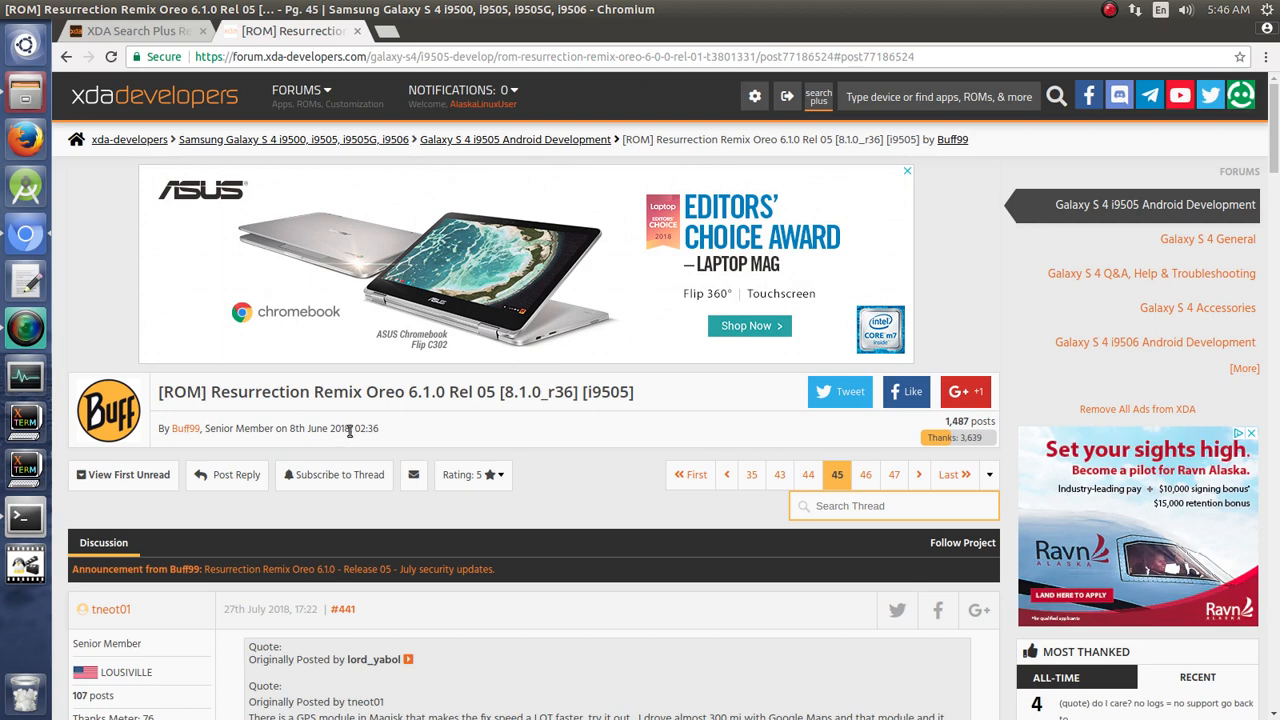
double_click(339, 428)
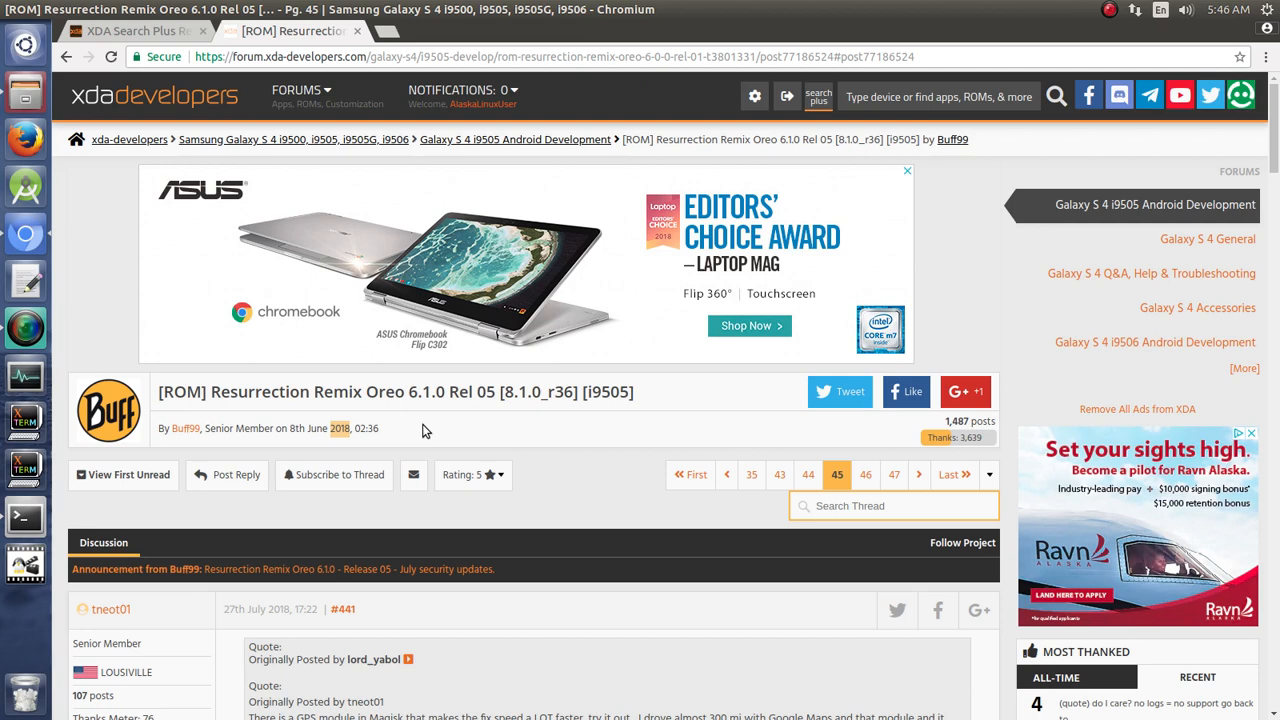
mouse_move(240, 139)
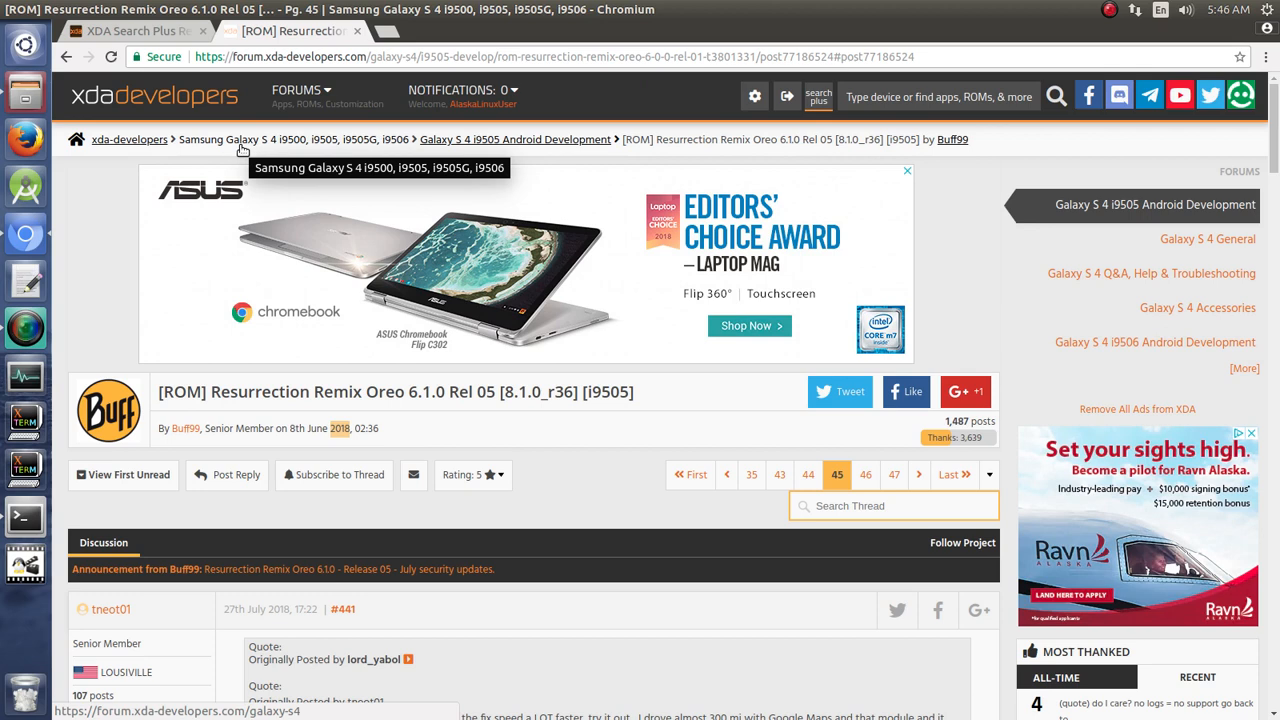
mouse_move(397, 143)
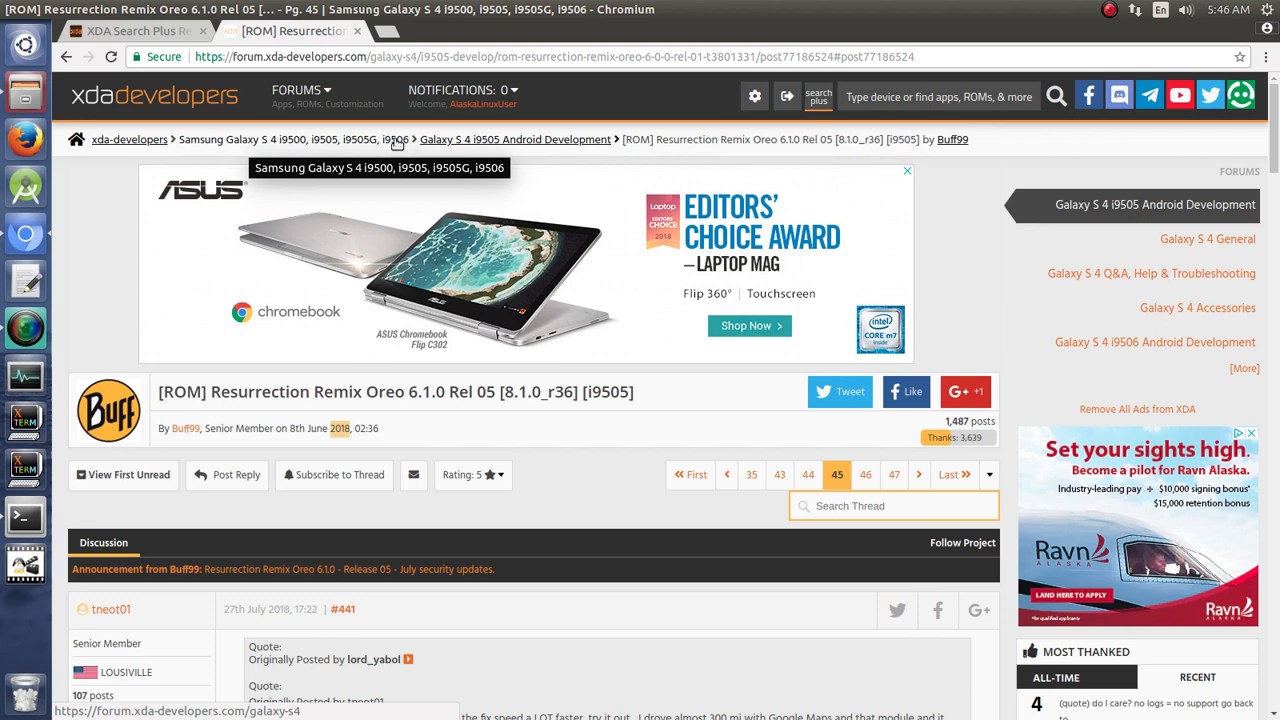
mouse_move(379, 162)
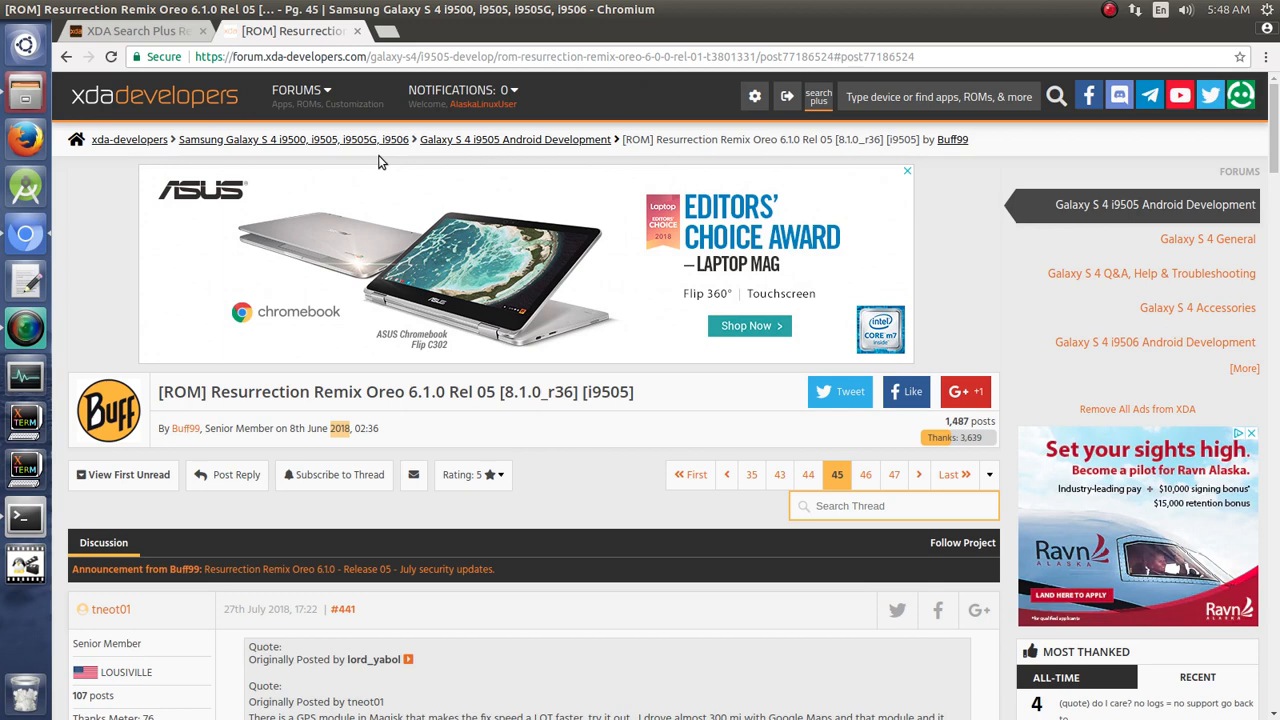
mouse_move(423, 135)
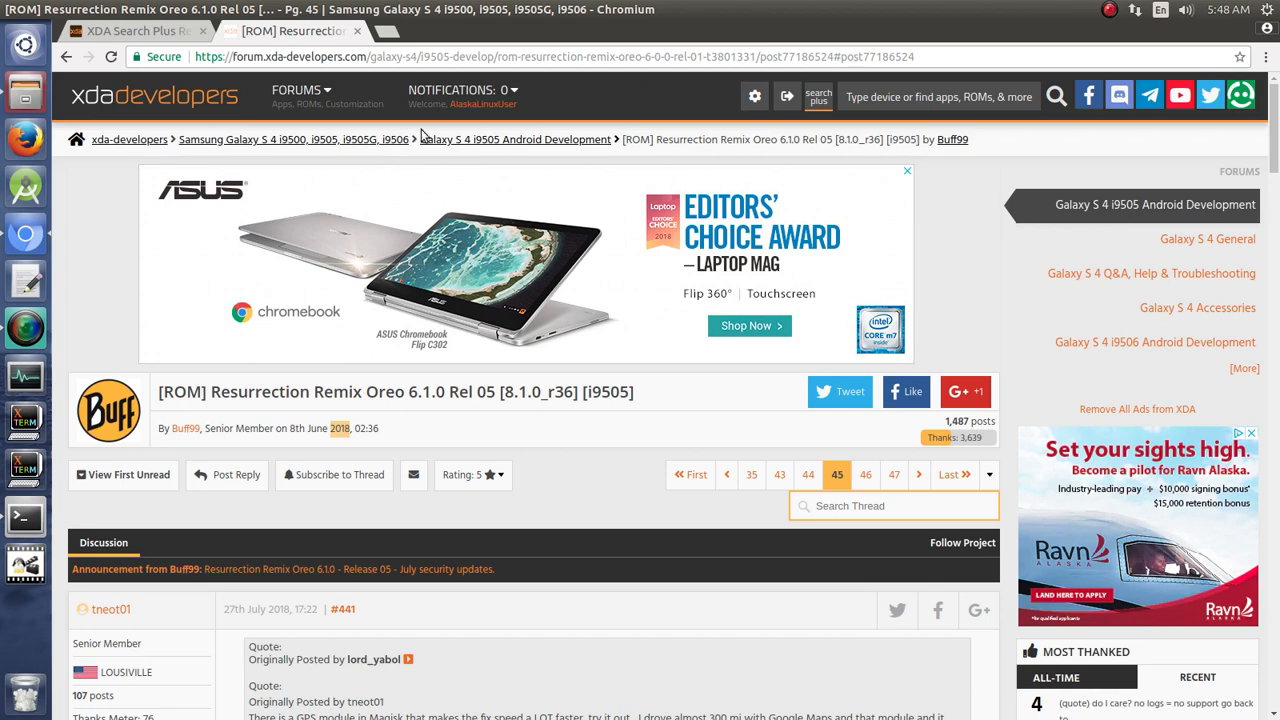
- Open the thread's first post and scroll down to read the known issues
left_click(690, 474)
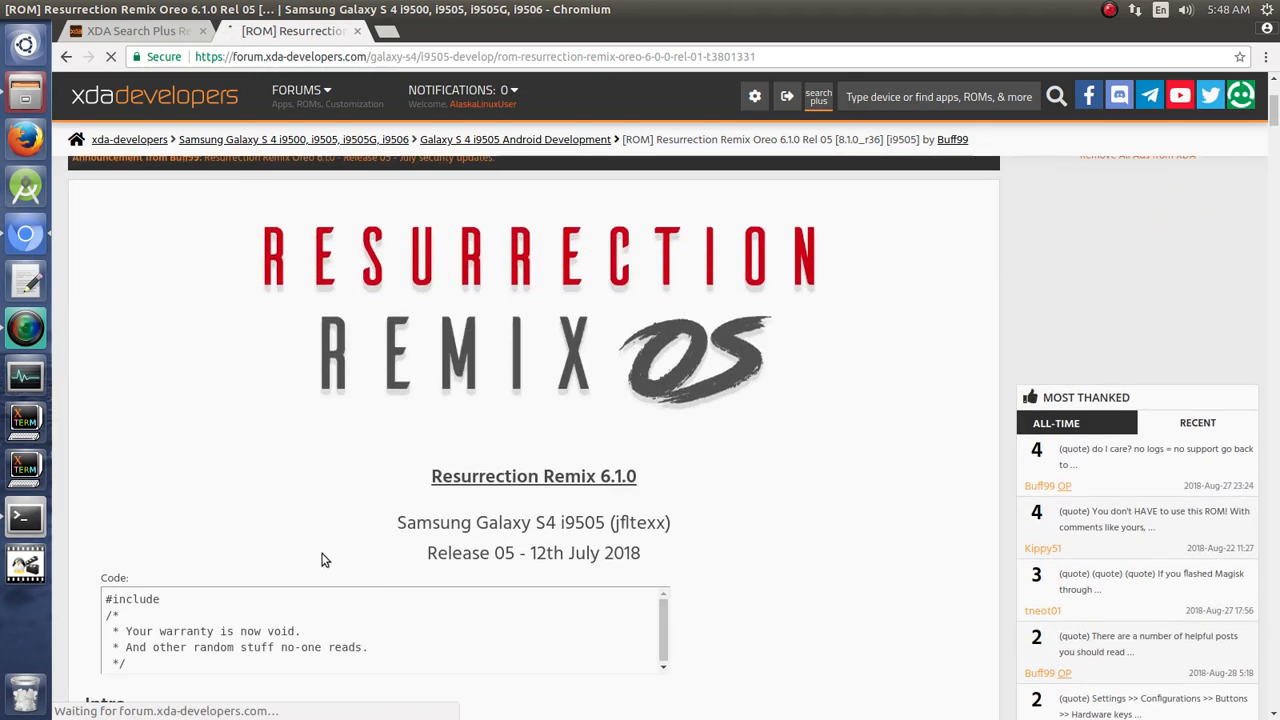
scroll("down", 3)
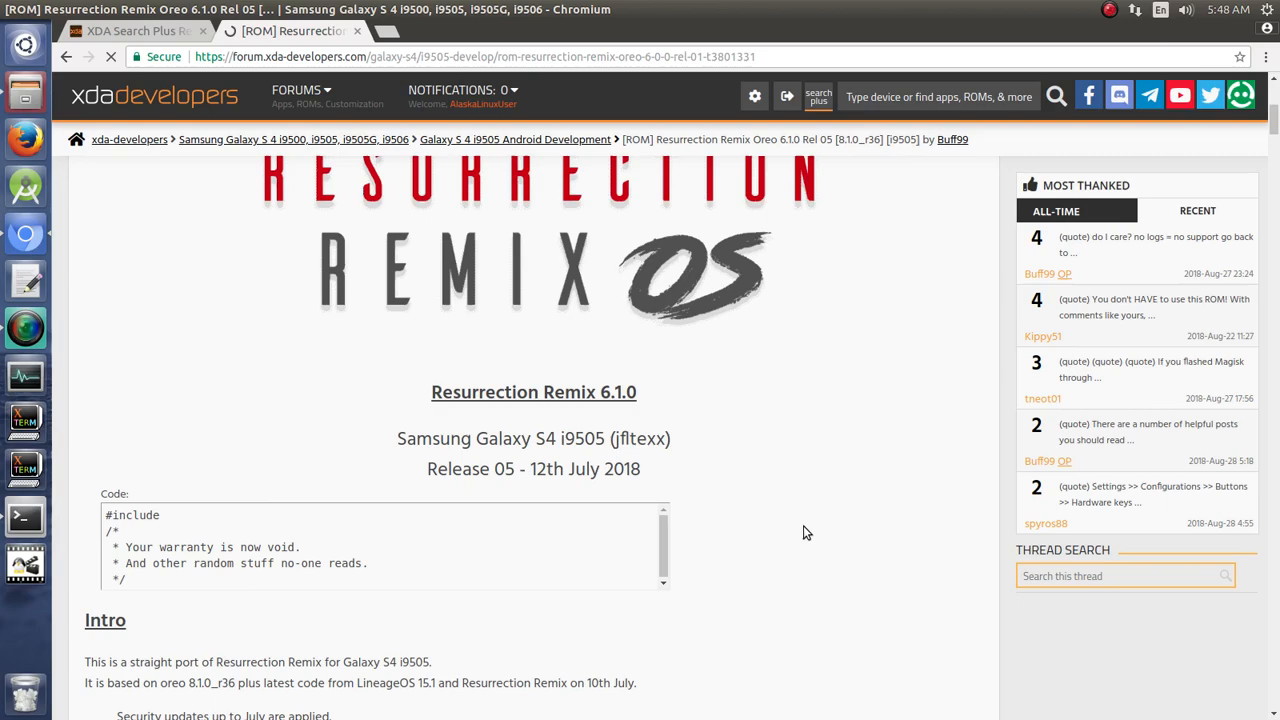
scroll("down", 3)
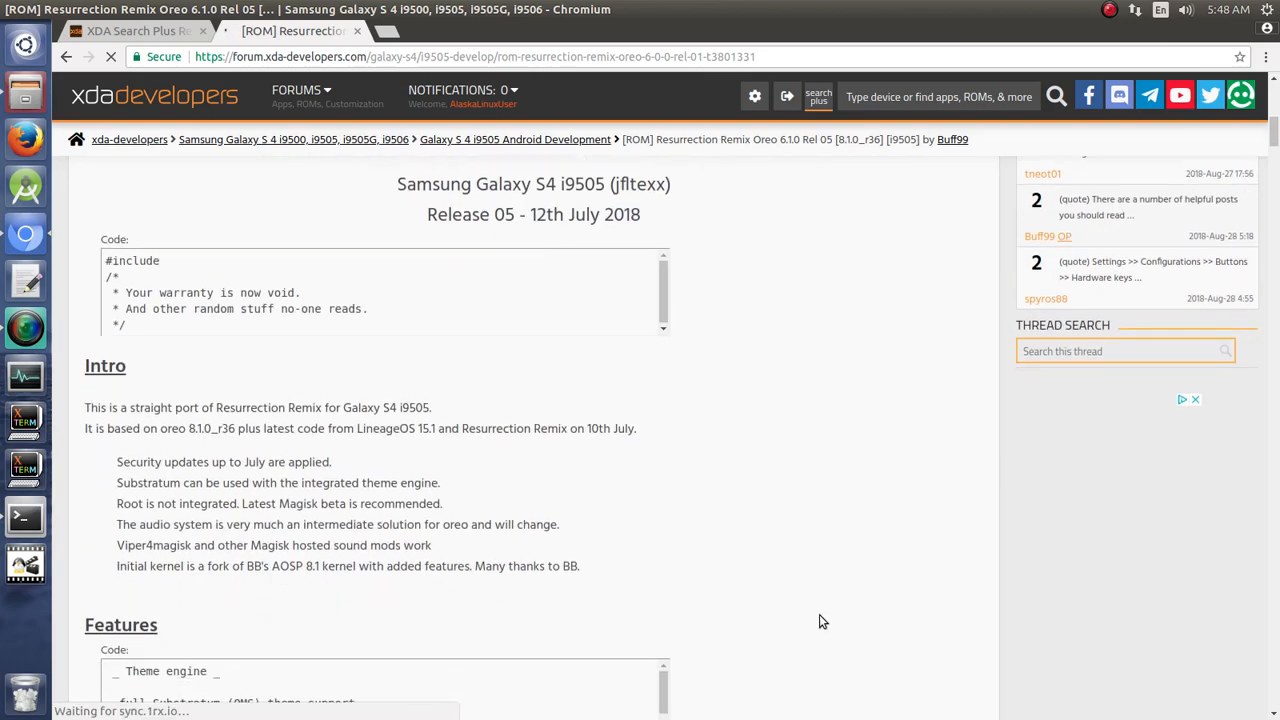
scroll("down", 3)
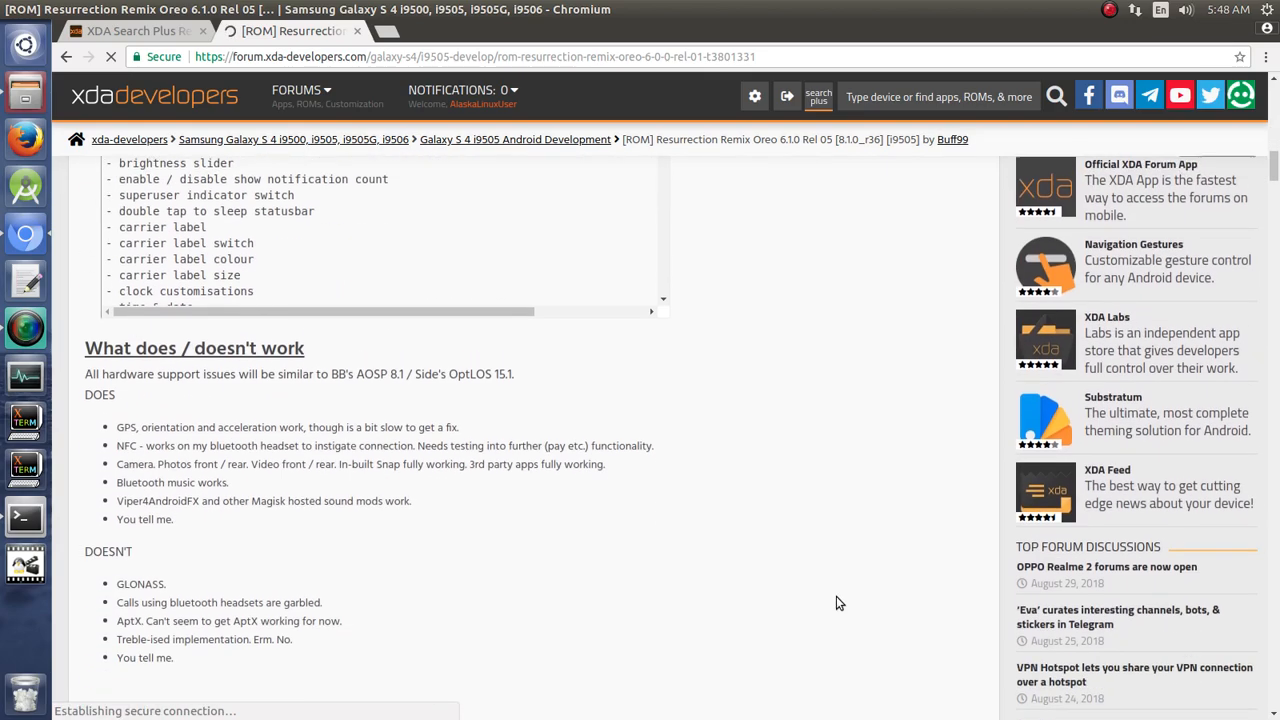
scroll("down", 3)
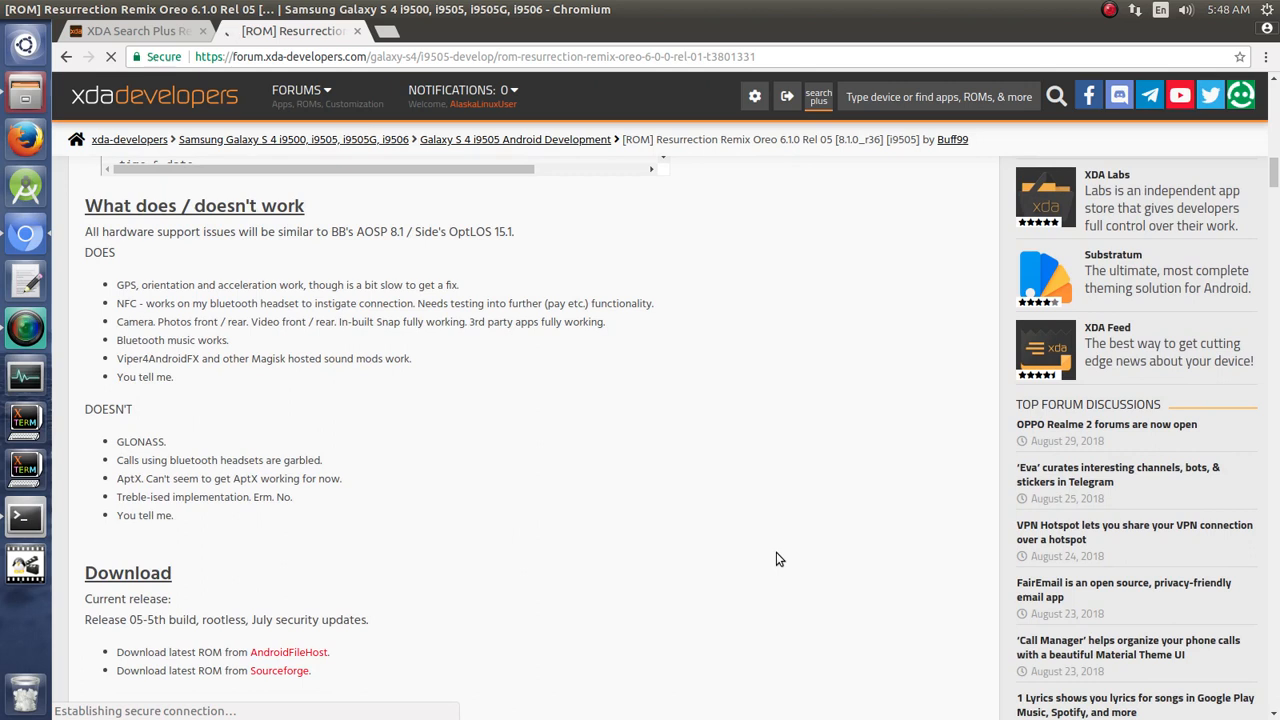
mouse_move(530, 490)
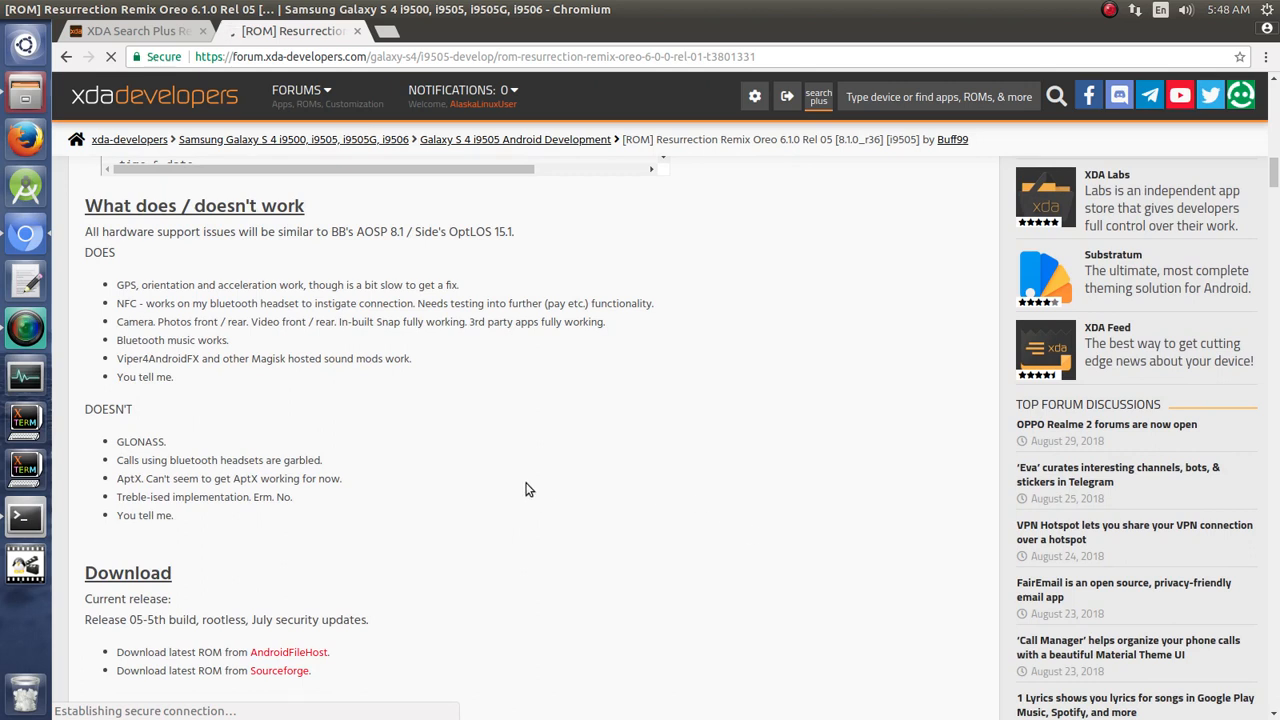
mouse_move(610, 505)
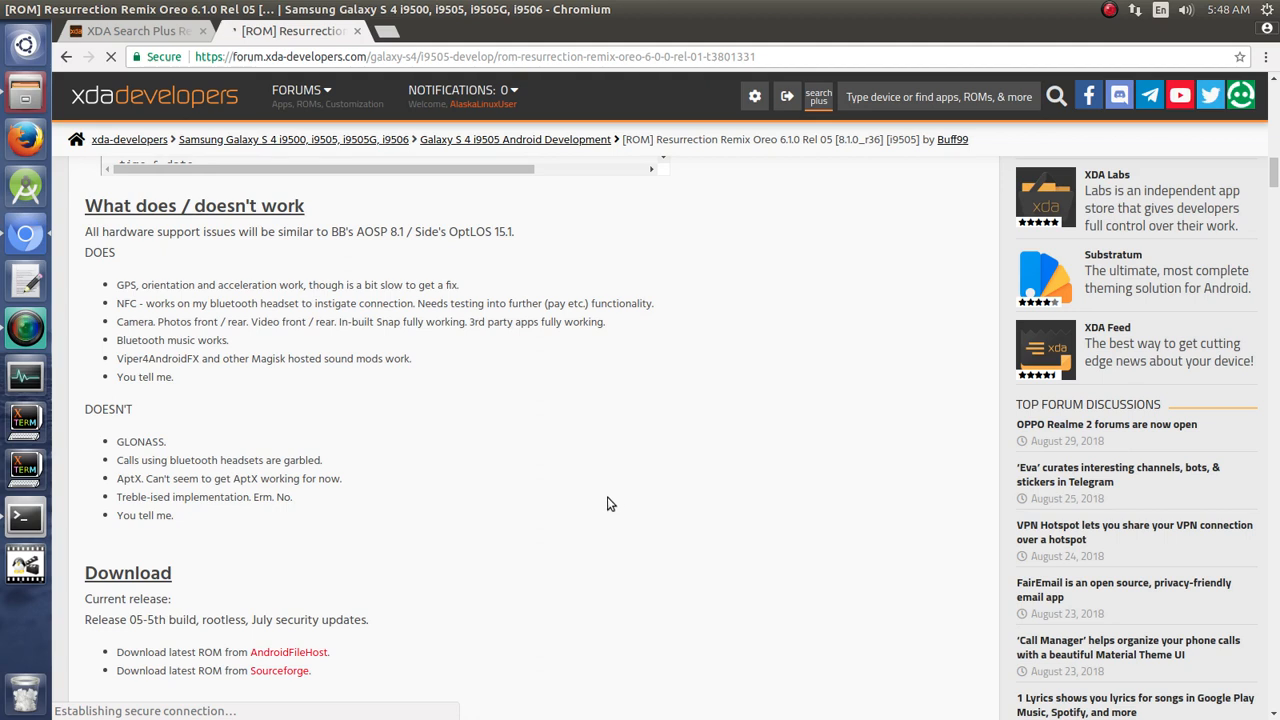
- Scroll back up past Download, Features and Intro to the post's title and logo
scroll("up", 3)
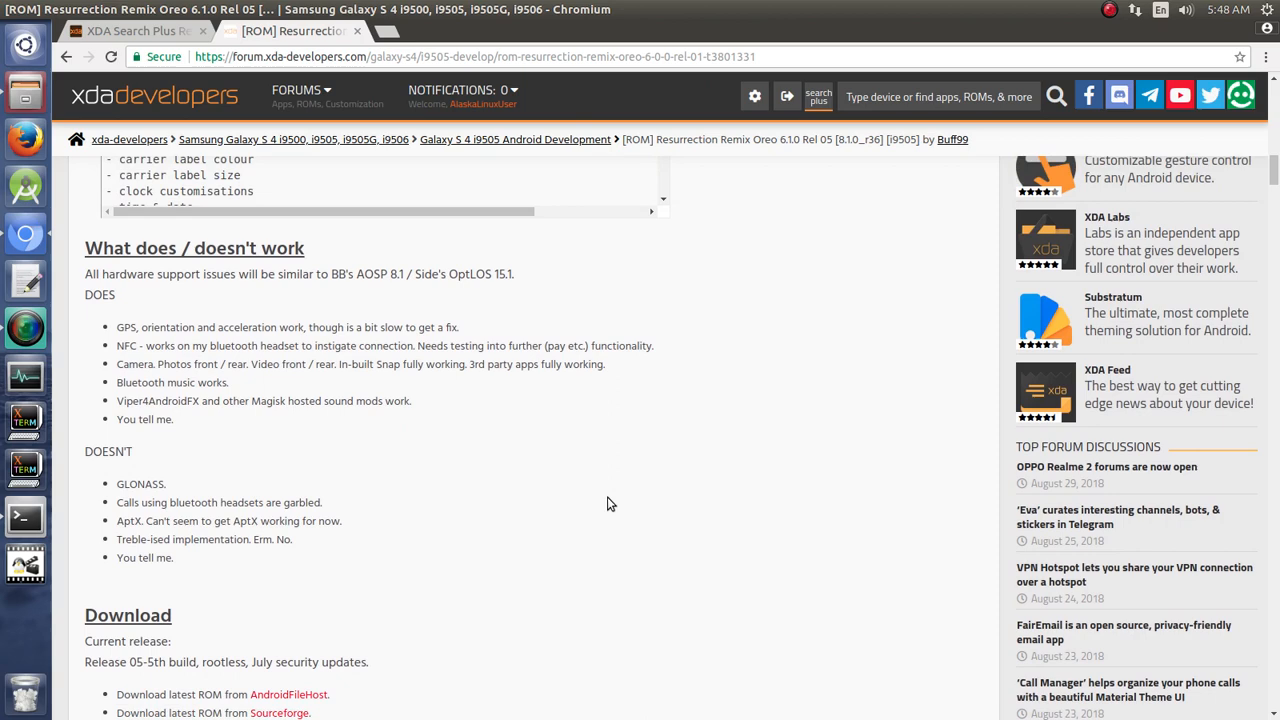
scroll("down", 3)
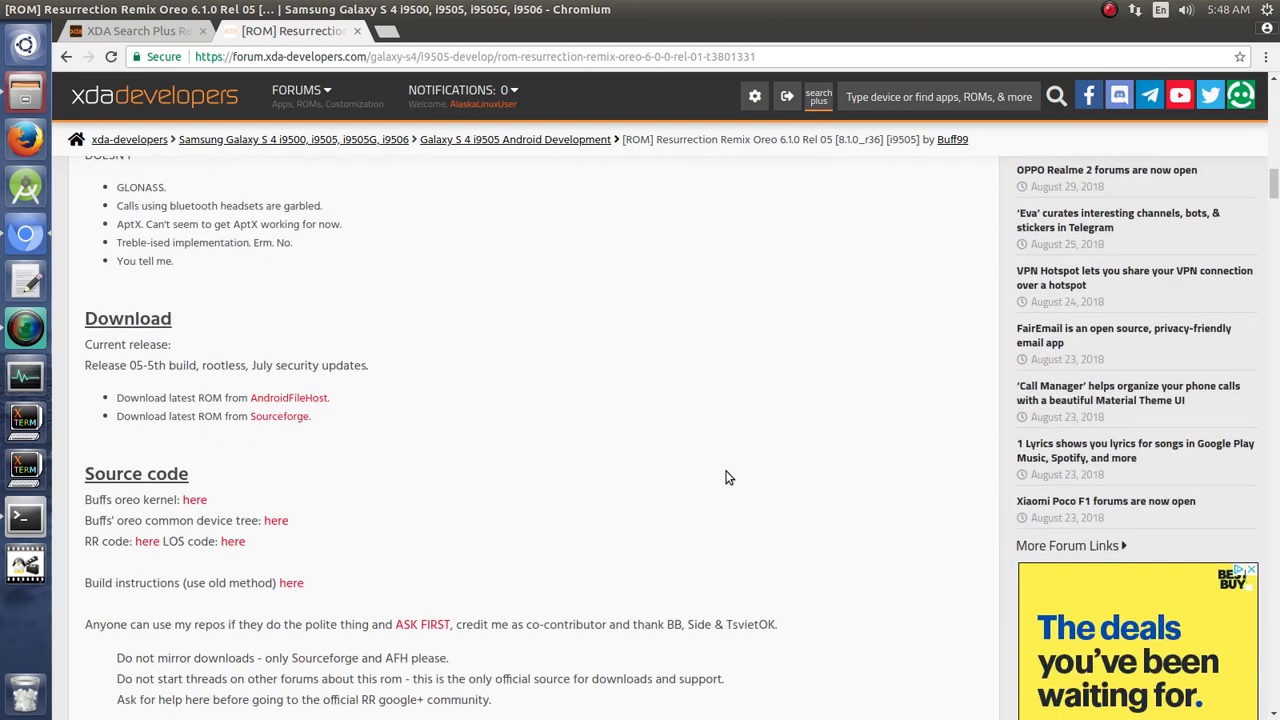
scroll("up", 3)
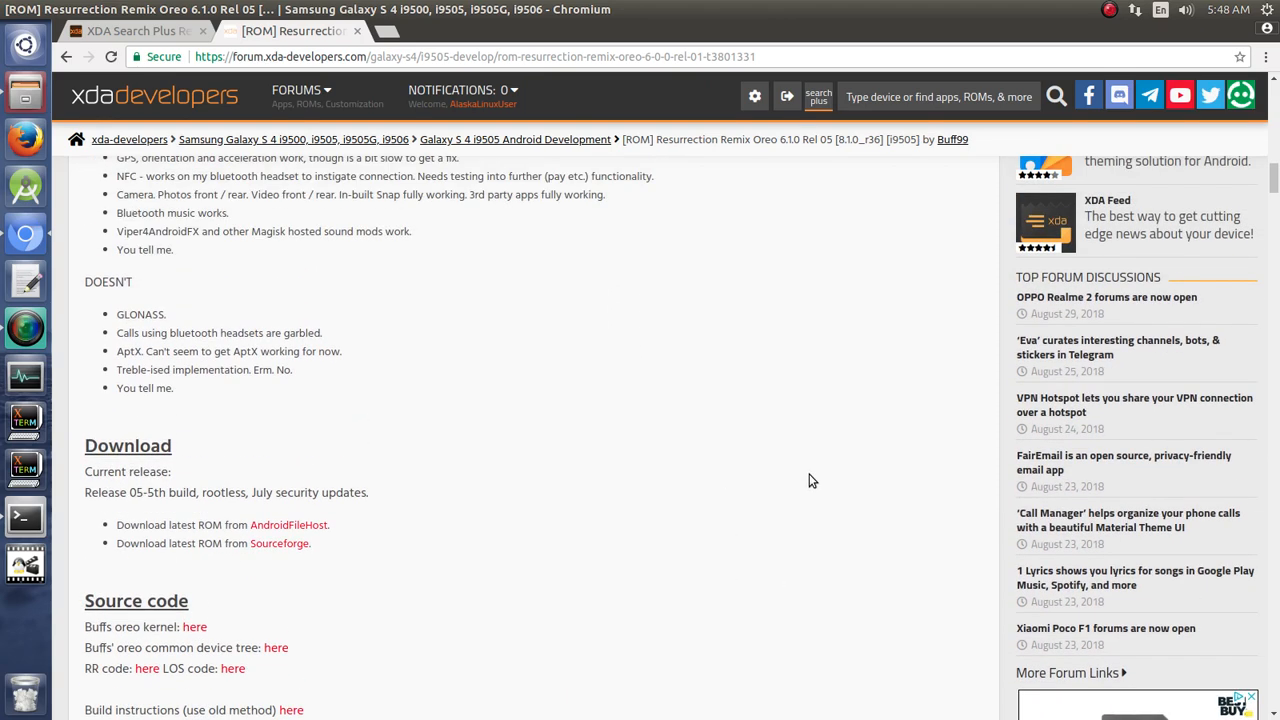
scroll("up", 3)
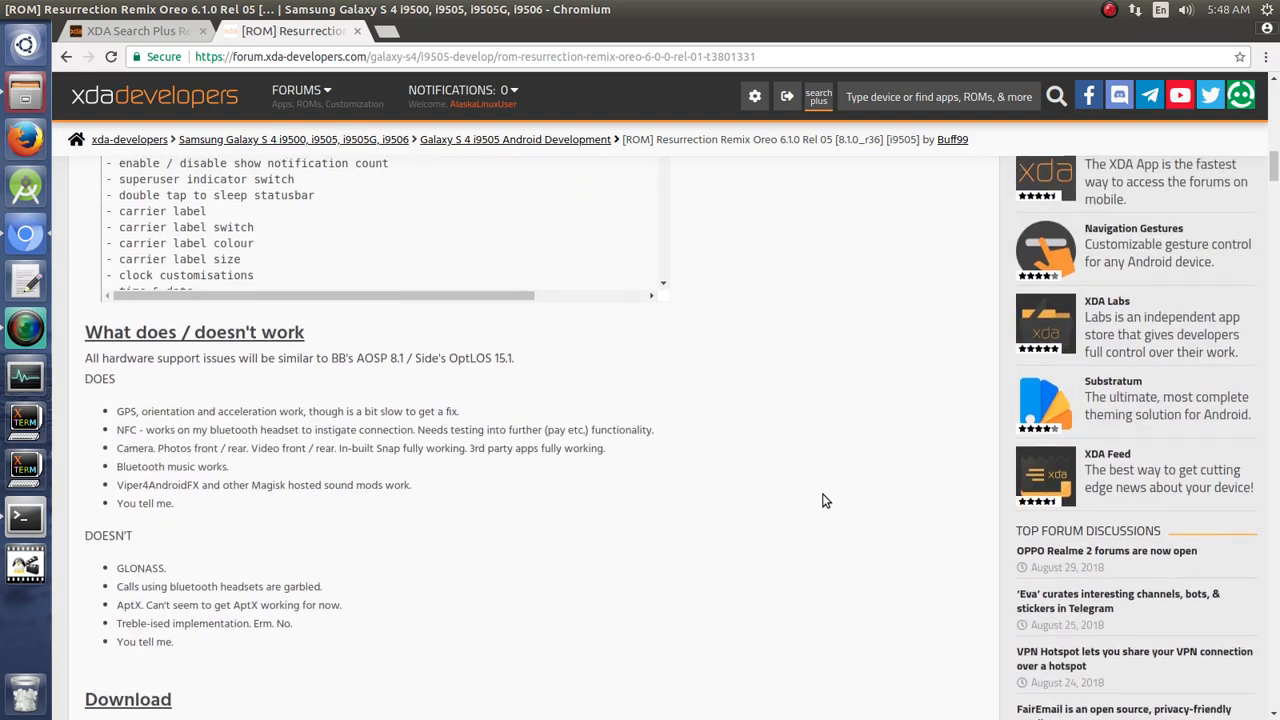
scroll("up", 3)
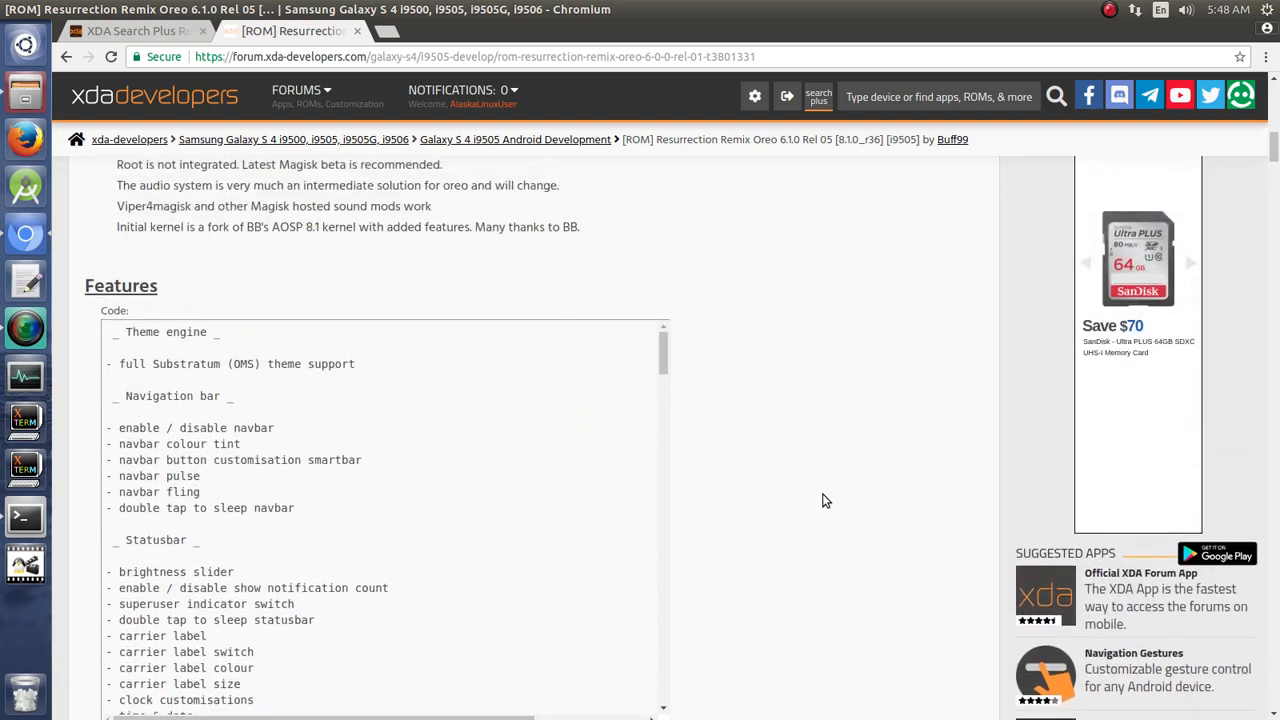
scroll("up", 3)
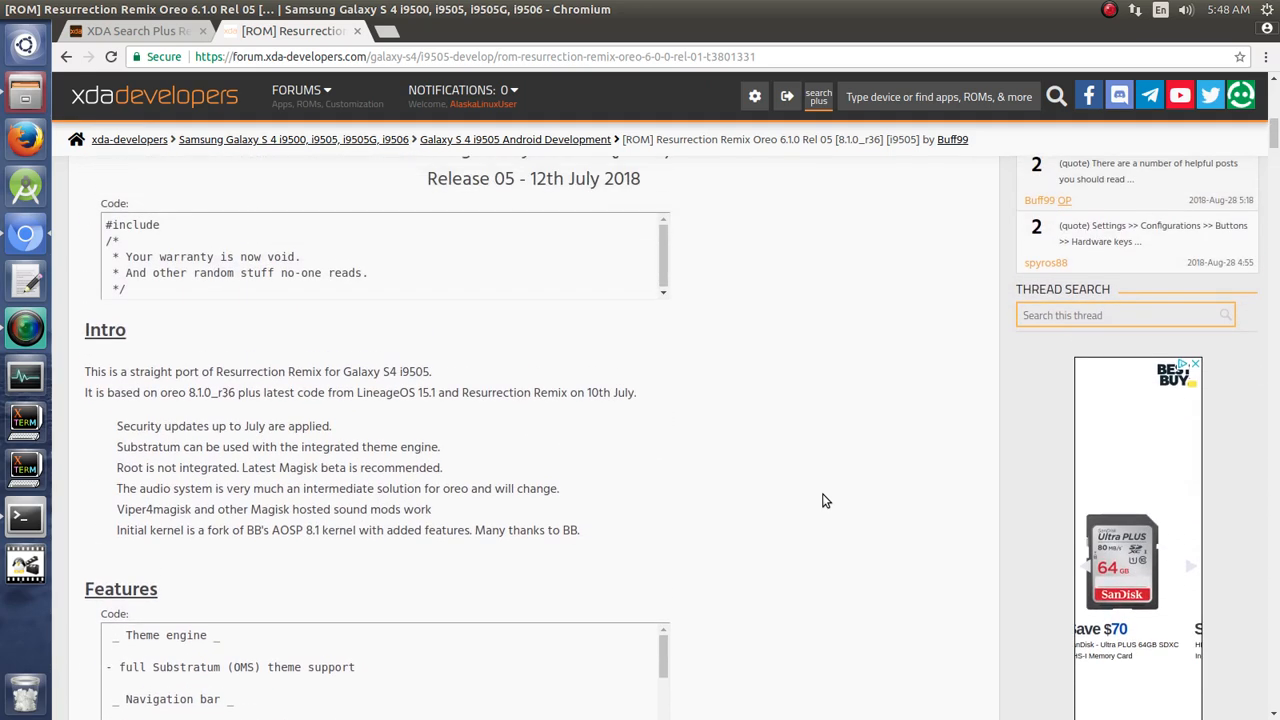
scroll("up", 3)
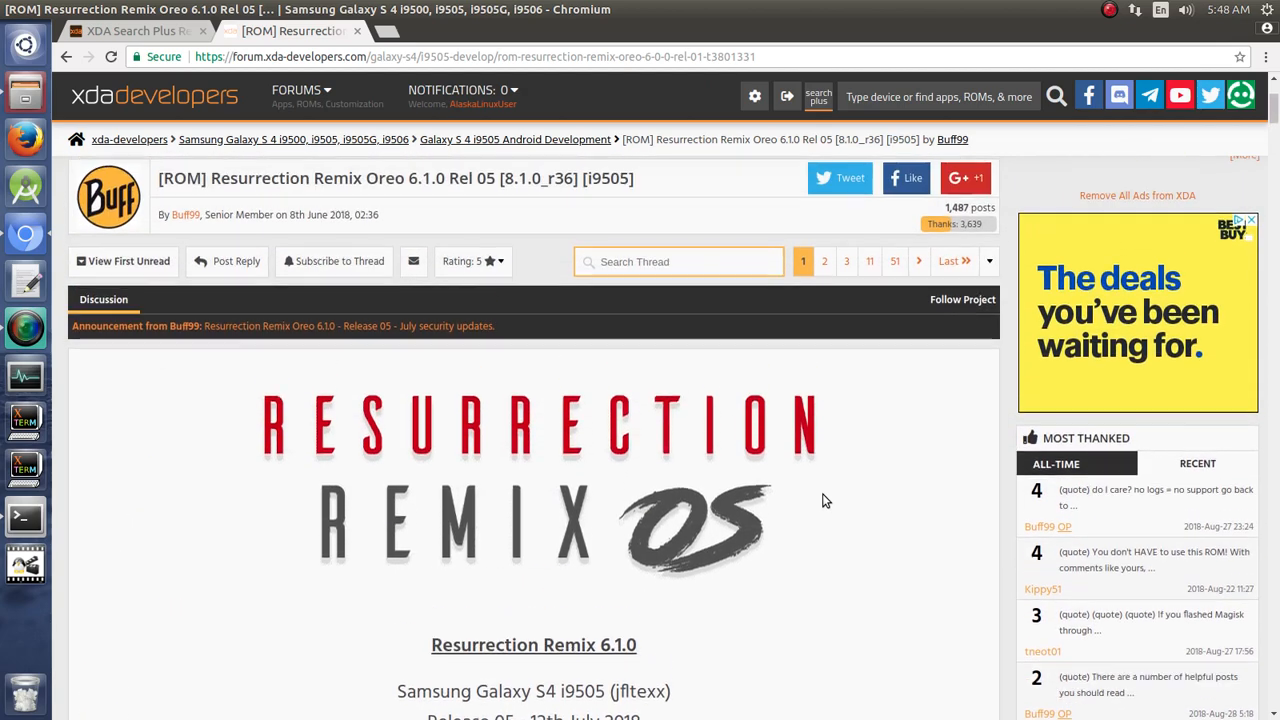
scroll("down", 3)
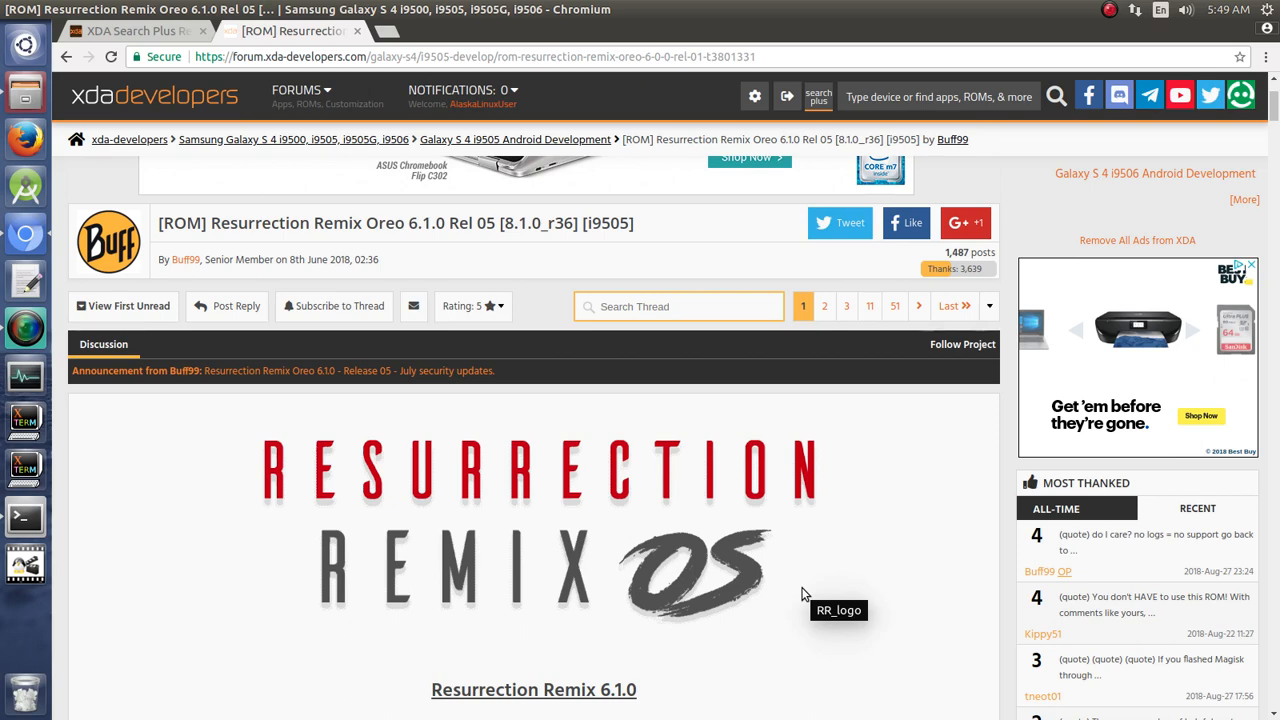
mouse_move(218, 306)
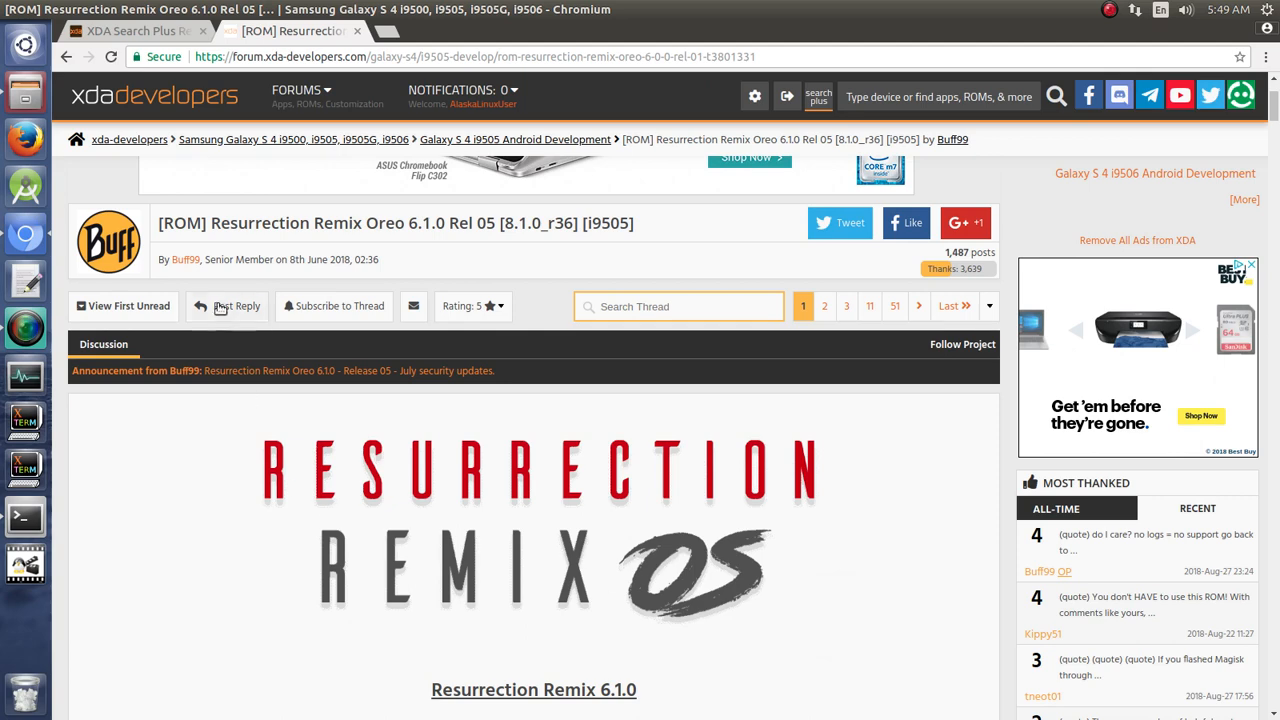
mouse_move(535, 258)
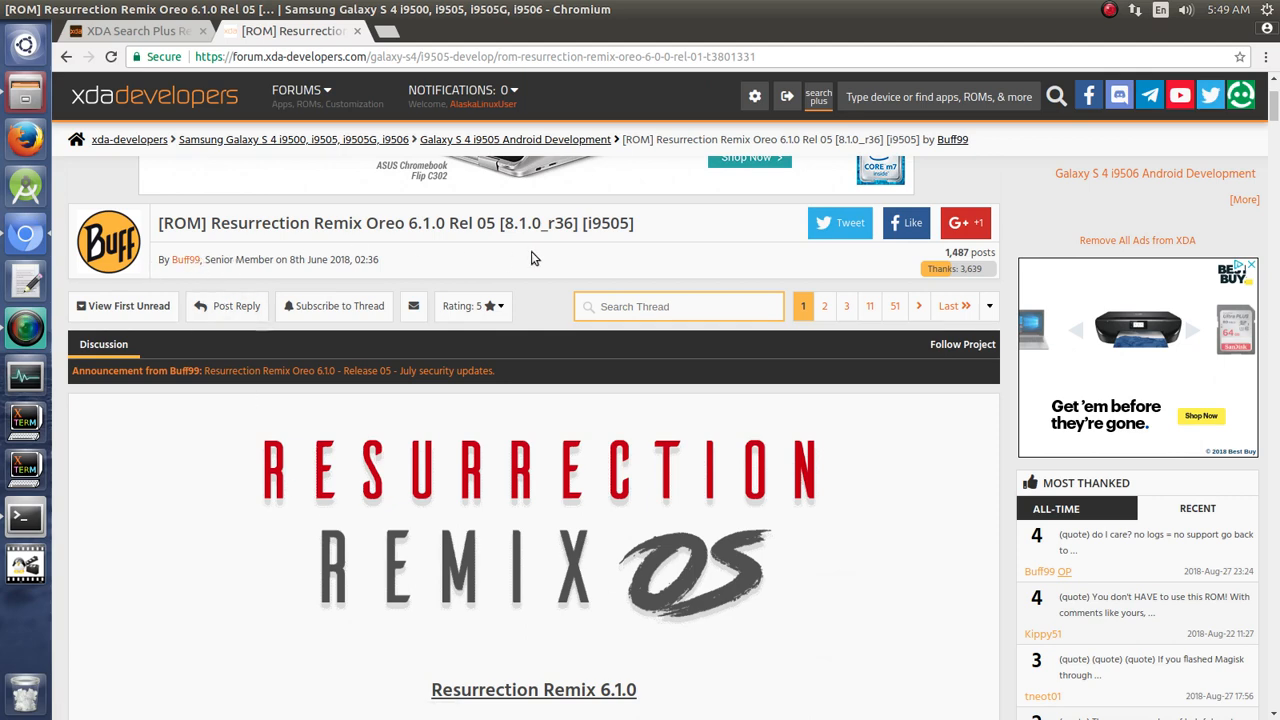
mouse_move(527, 258)
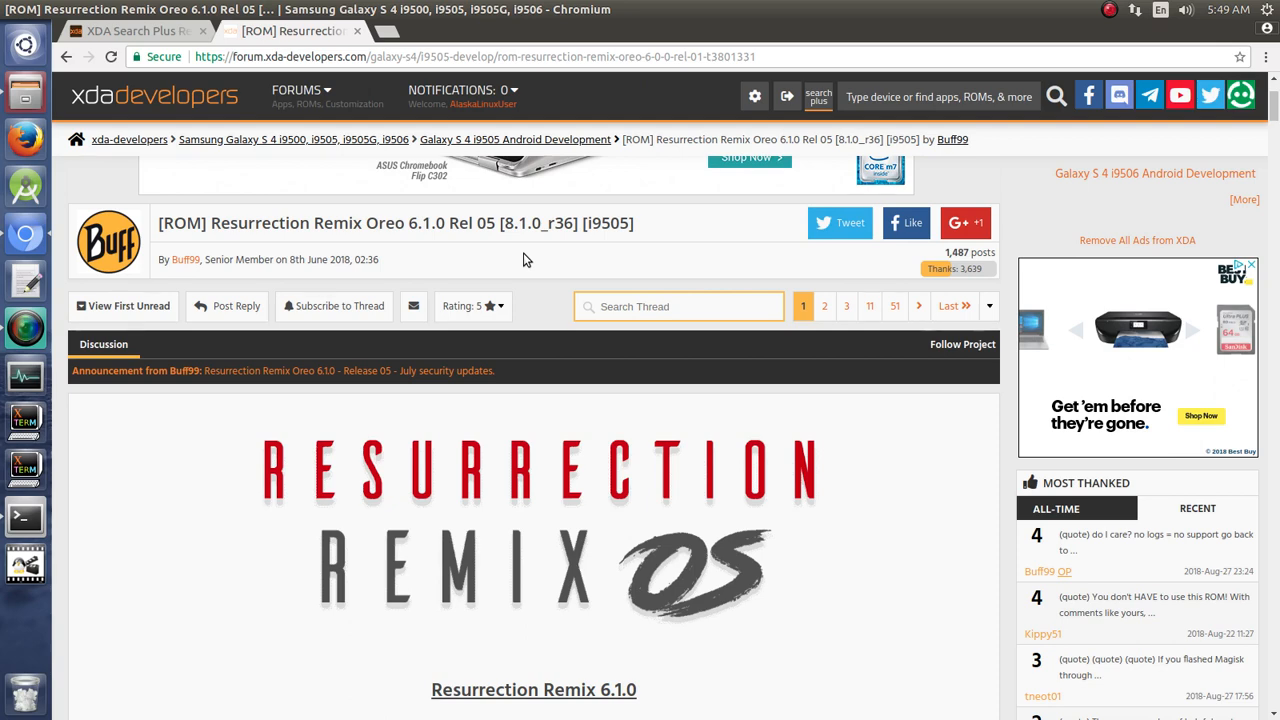
mouse_move(480, 228)
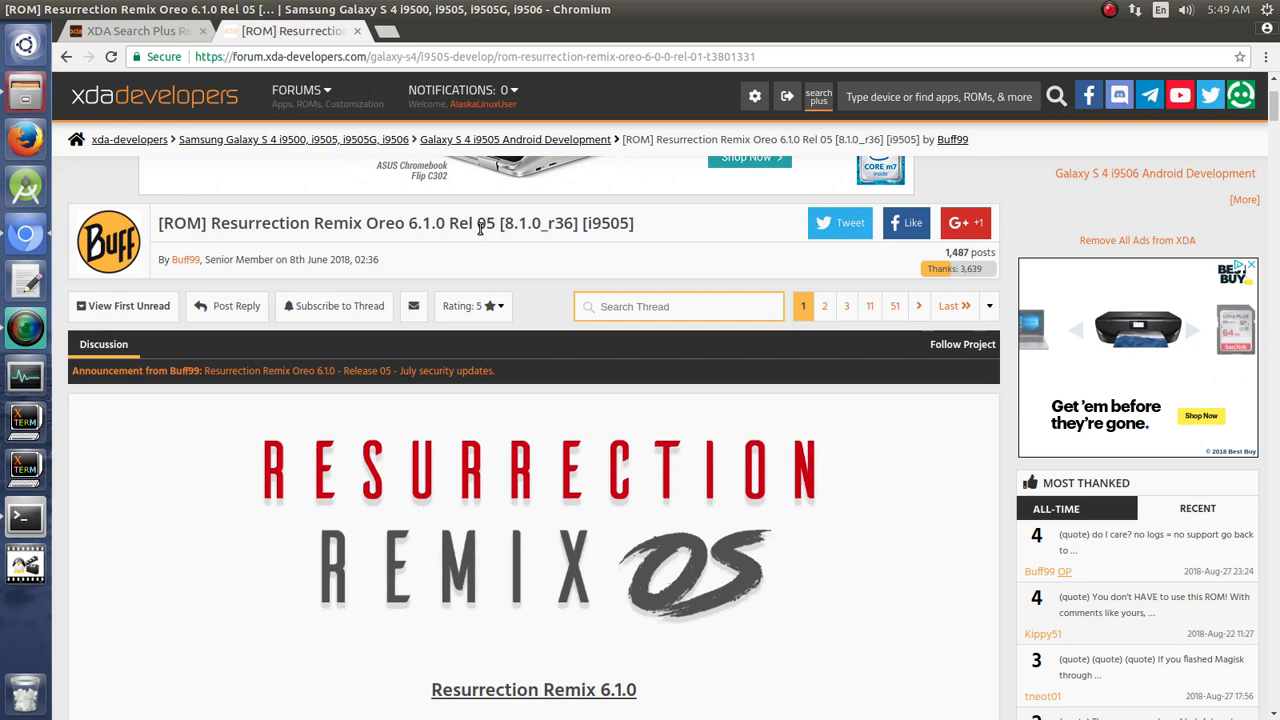
mouse_move(463, 254)
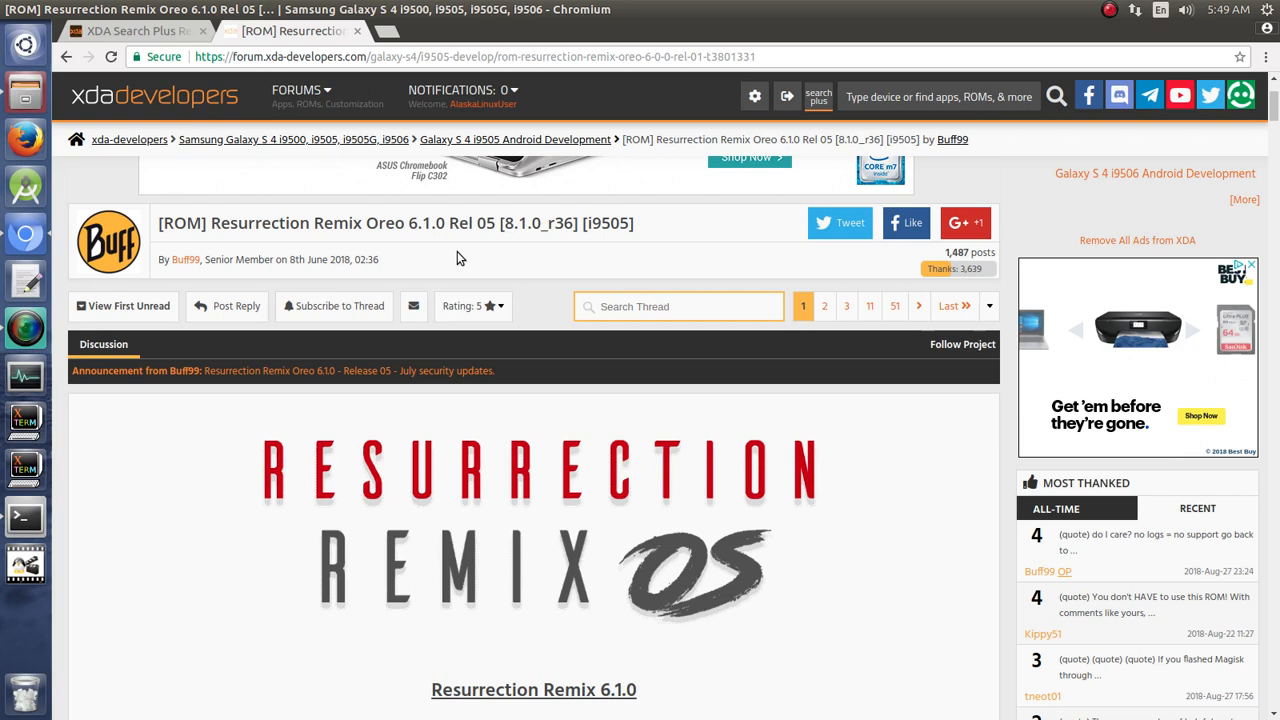
scroll("down", 3)
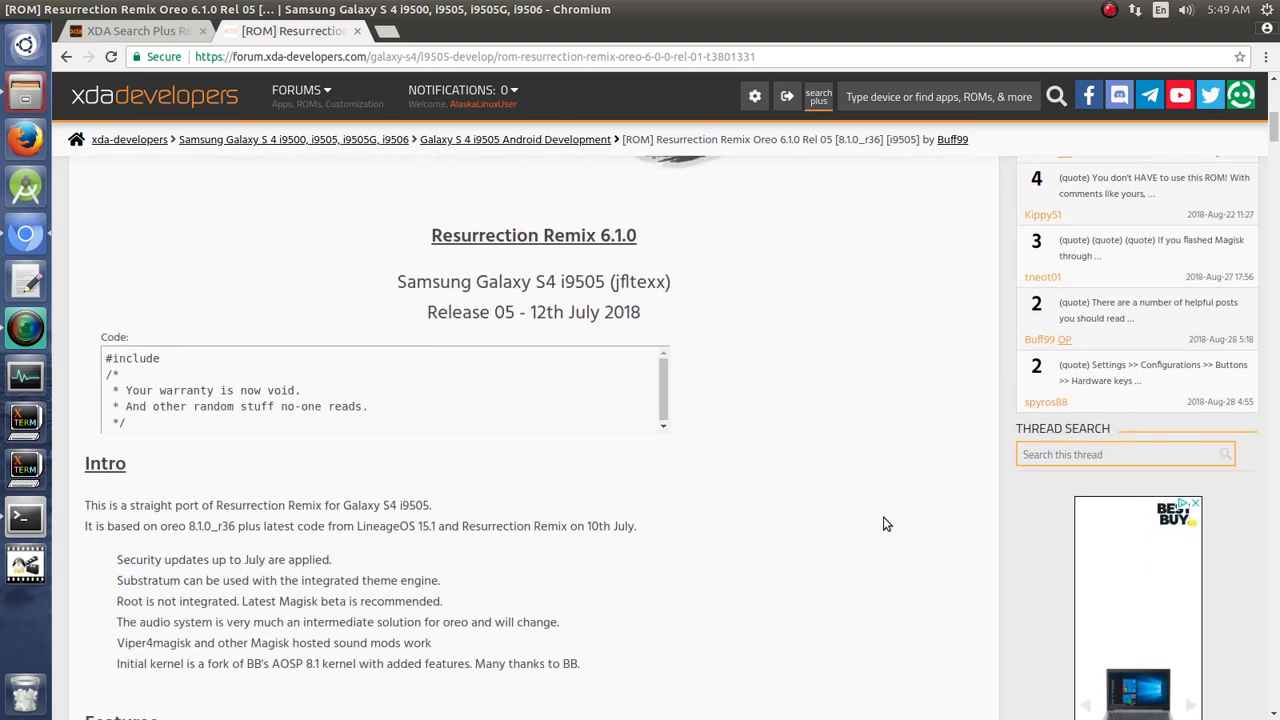
scroll("down", 3)
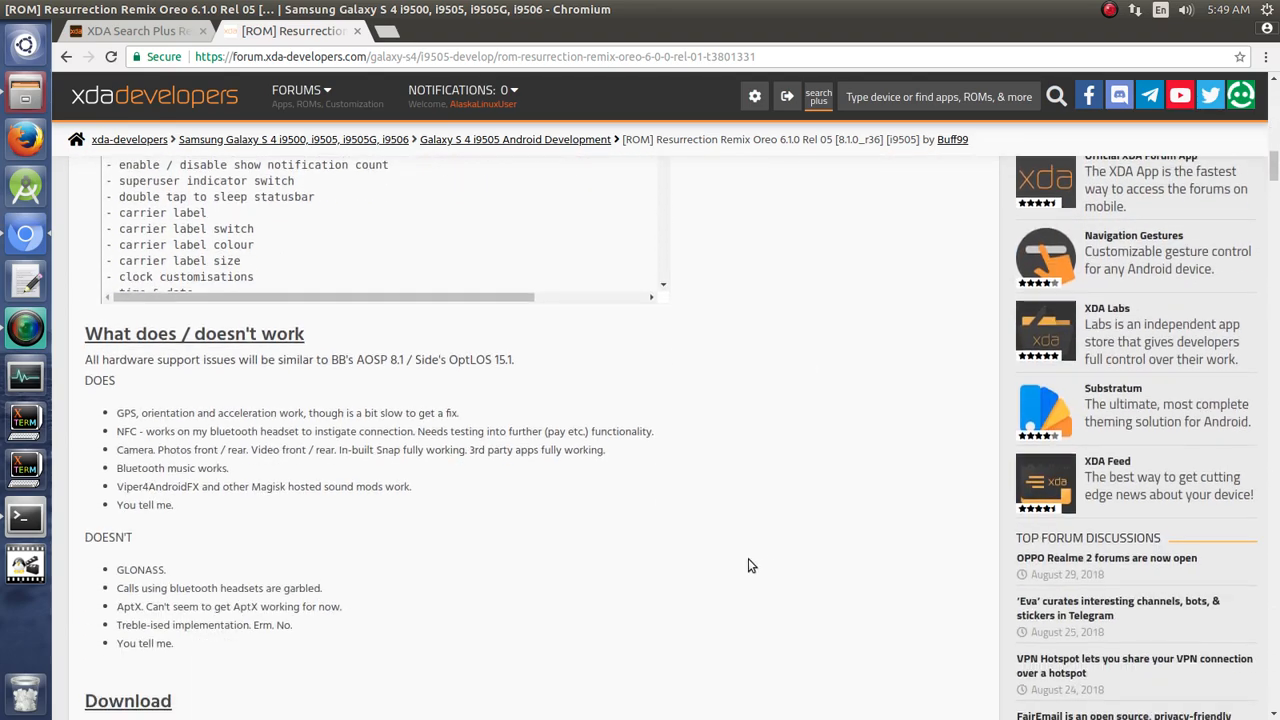
scroll("down", 3)
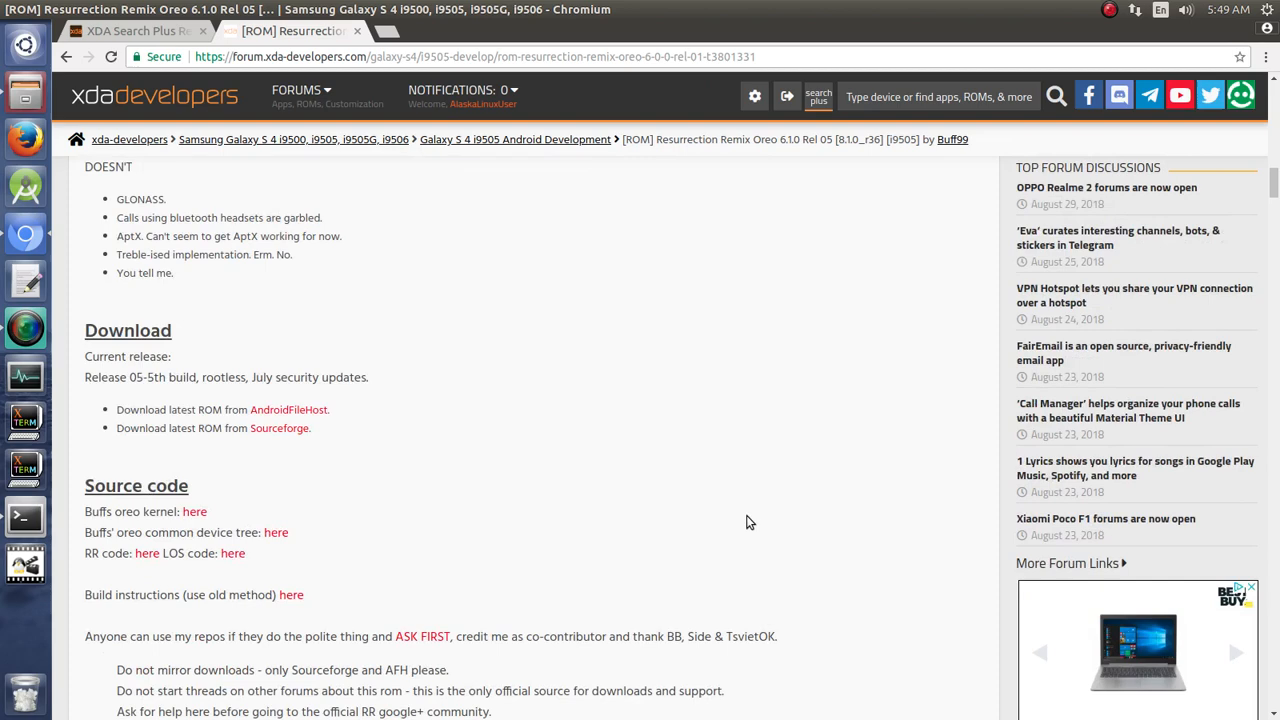
scroll("down", 3)
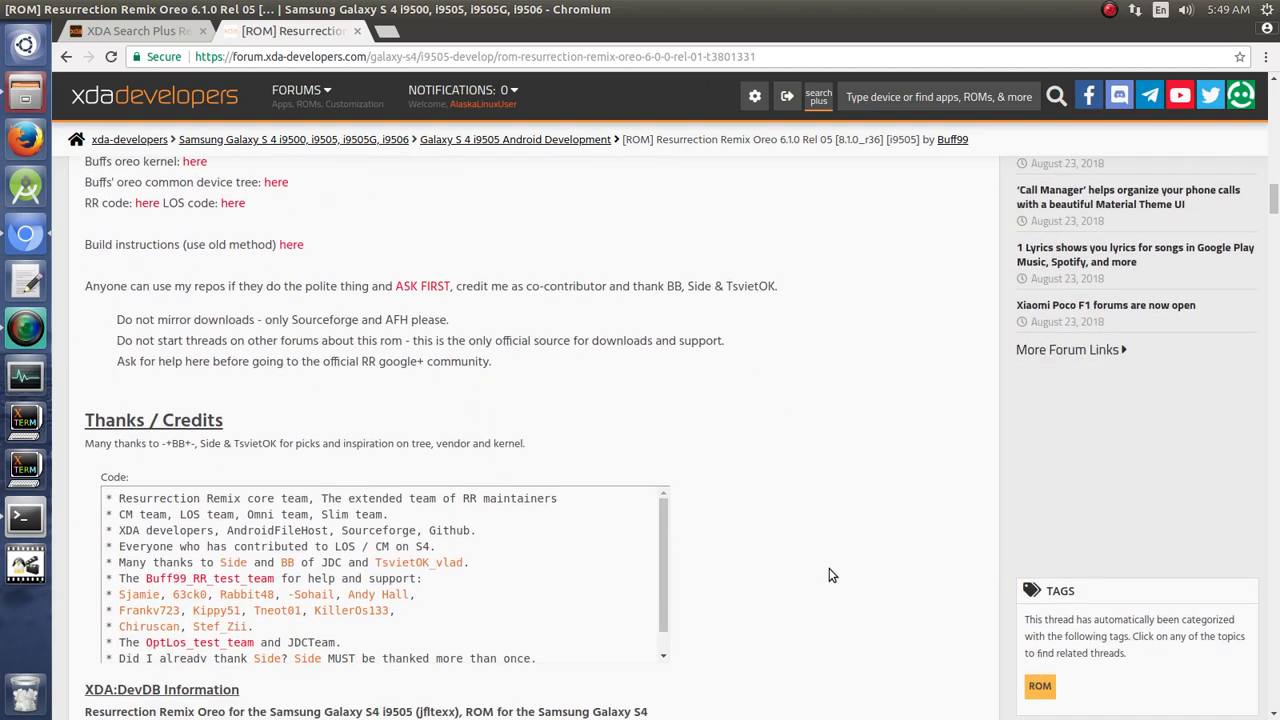
scroll("down", 3)
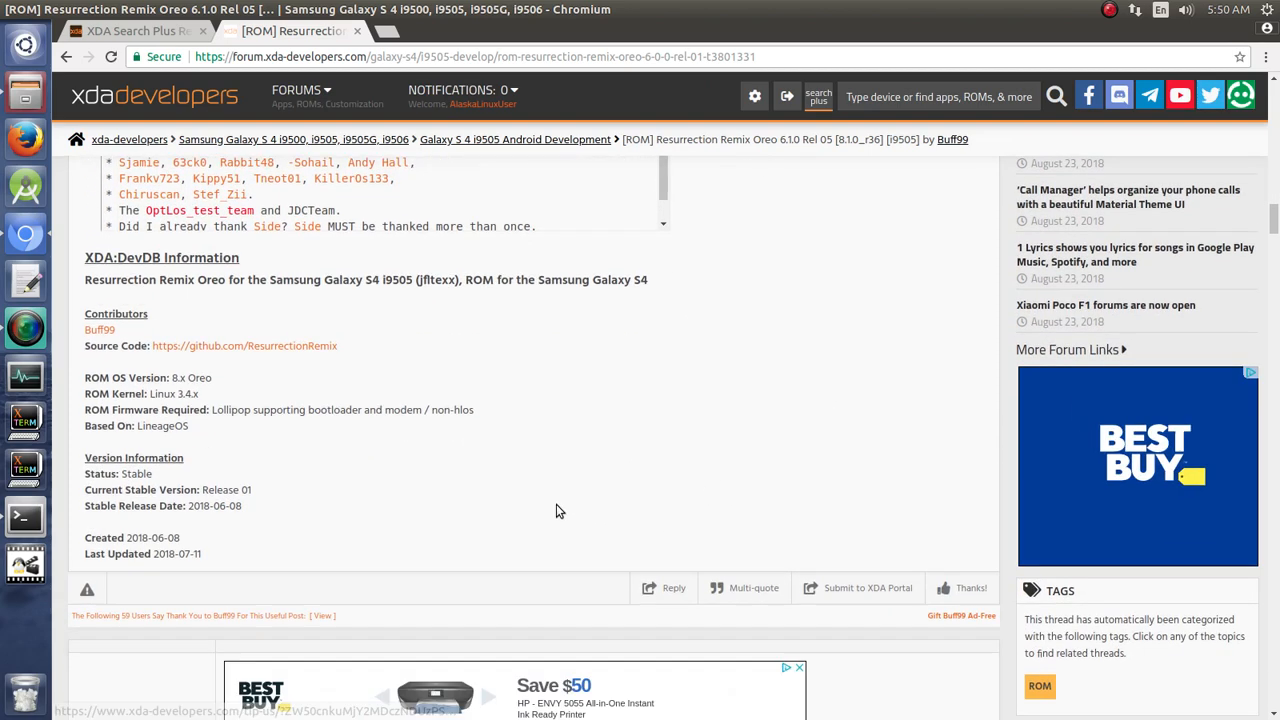
scroll("down", 3)
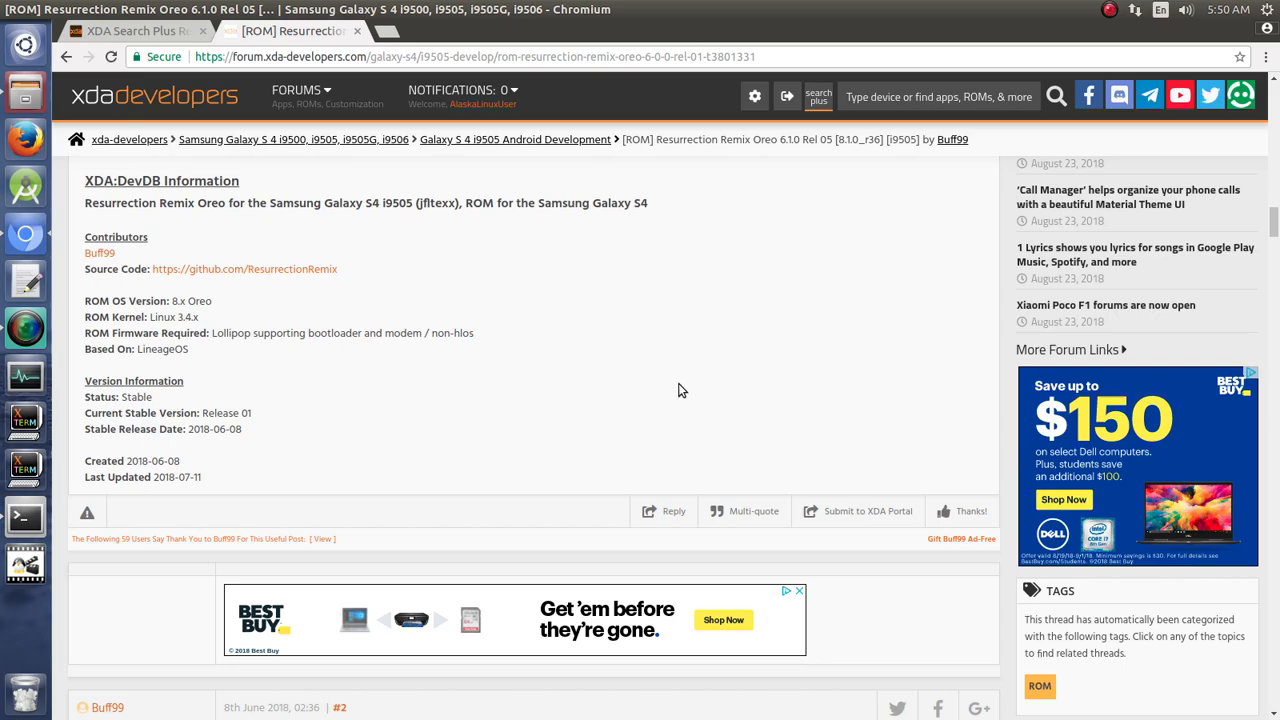
scroll("up", 3)
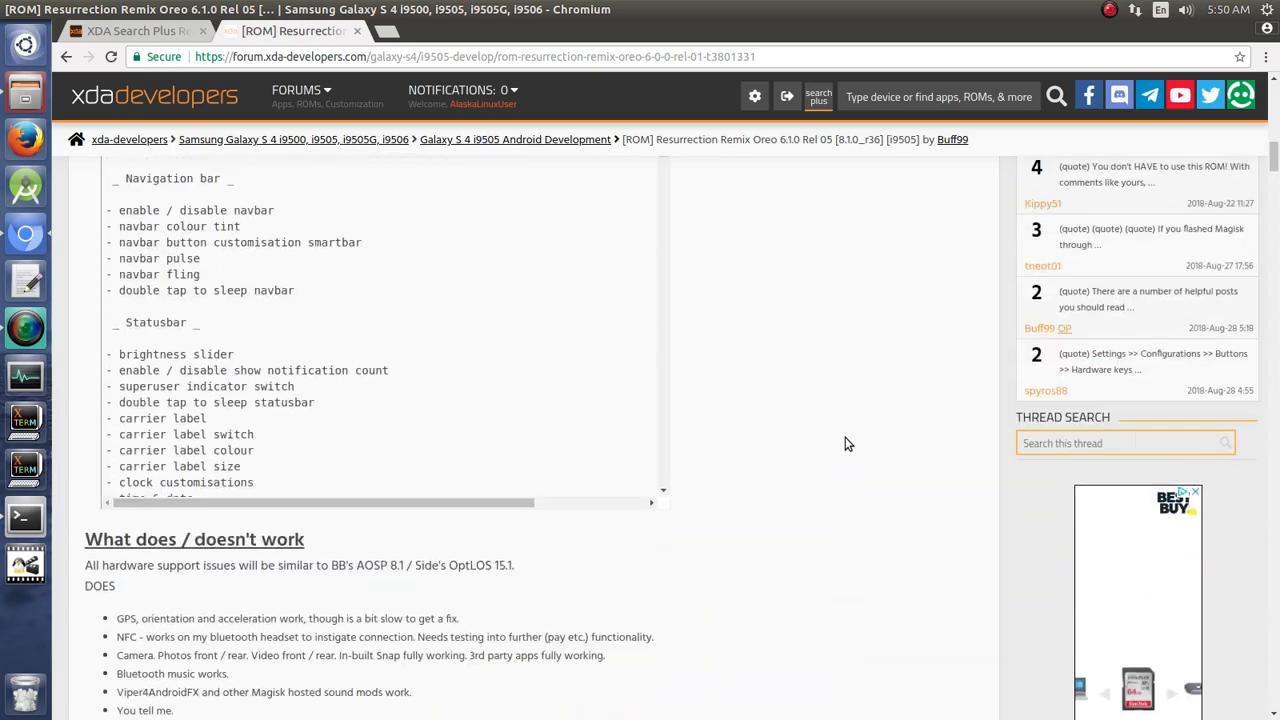
scroll("up", 3)
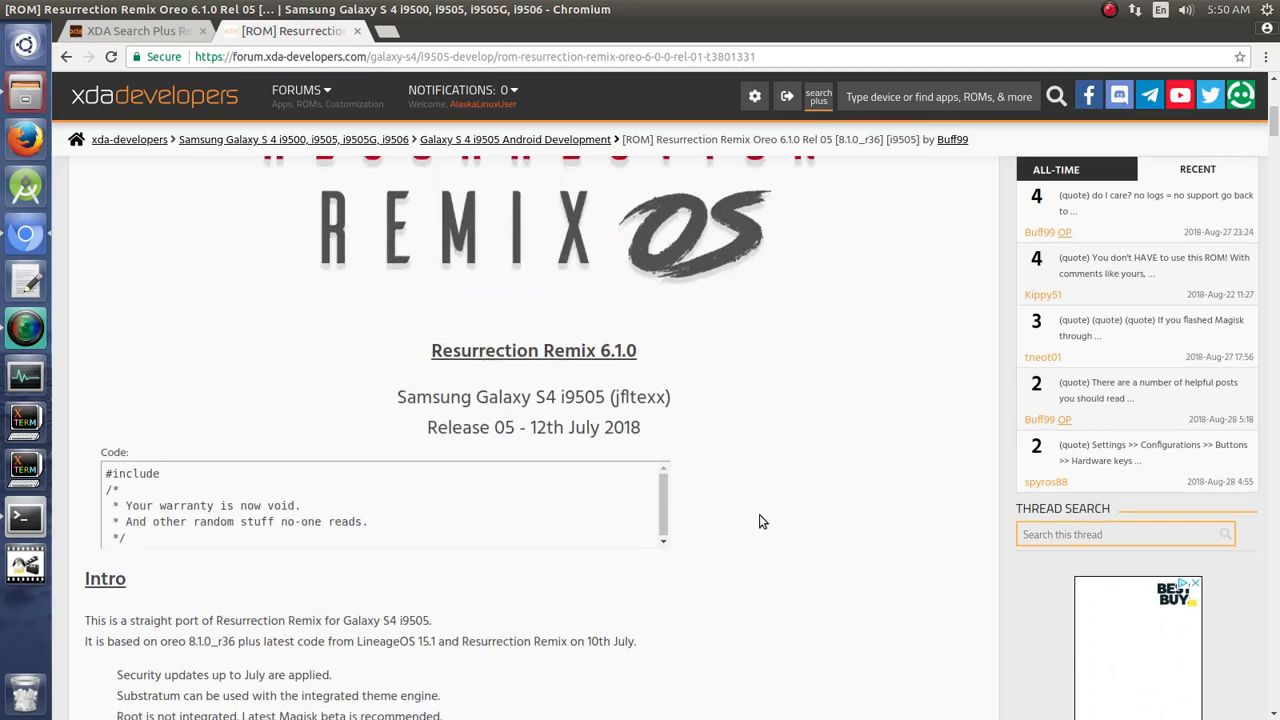
scroll("up", 3)
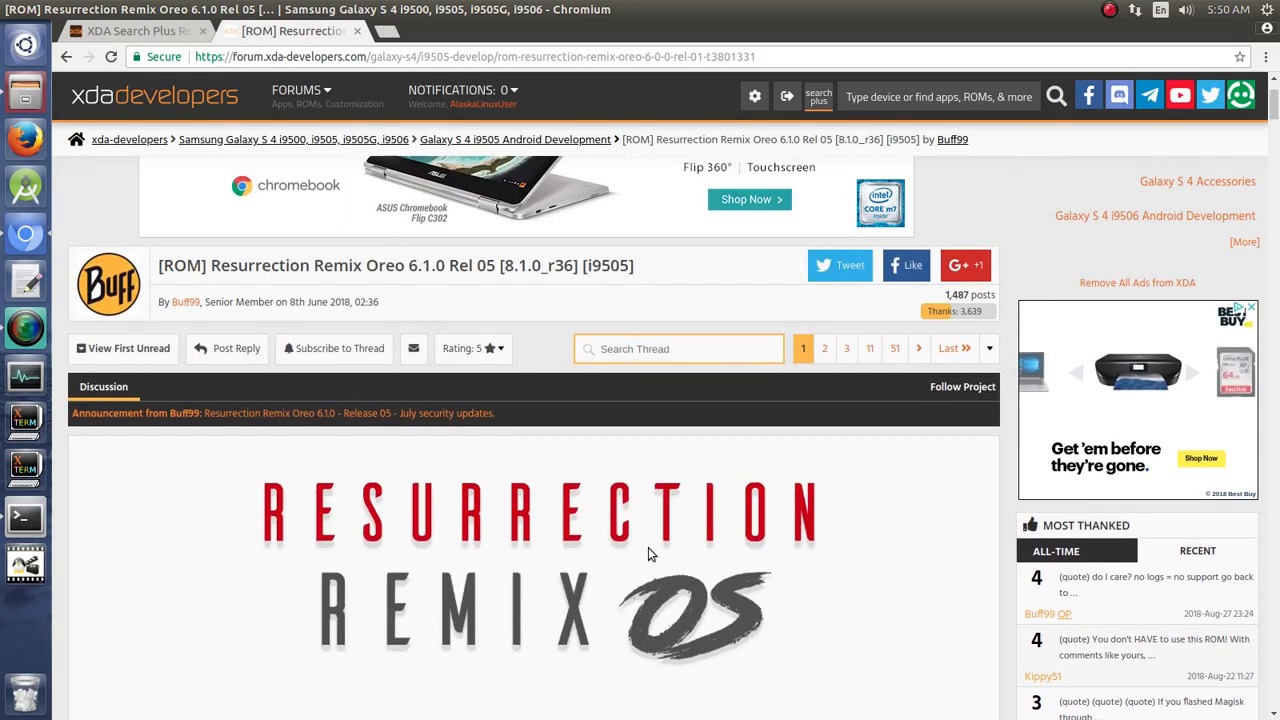
mouse_move(428, 556)
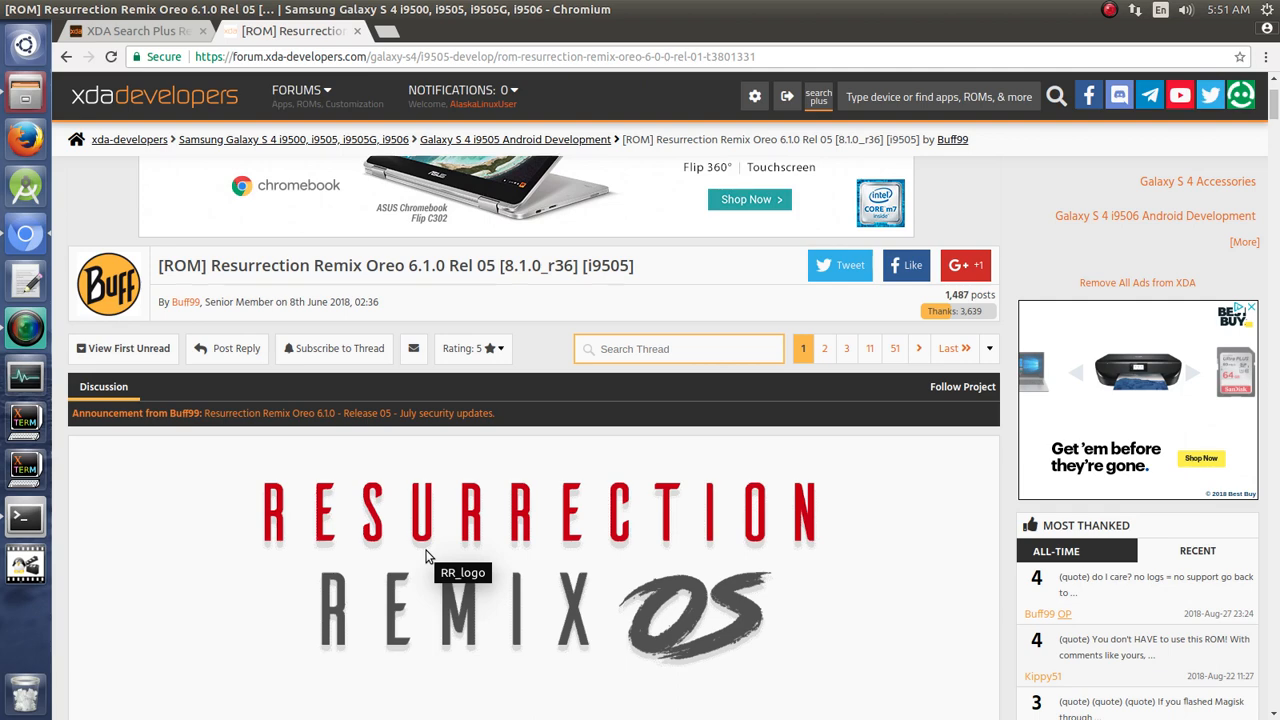
mouse_move(140, 485)
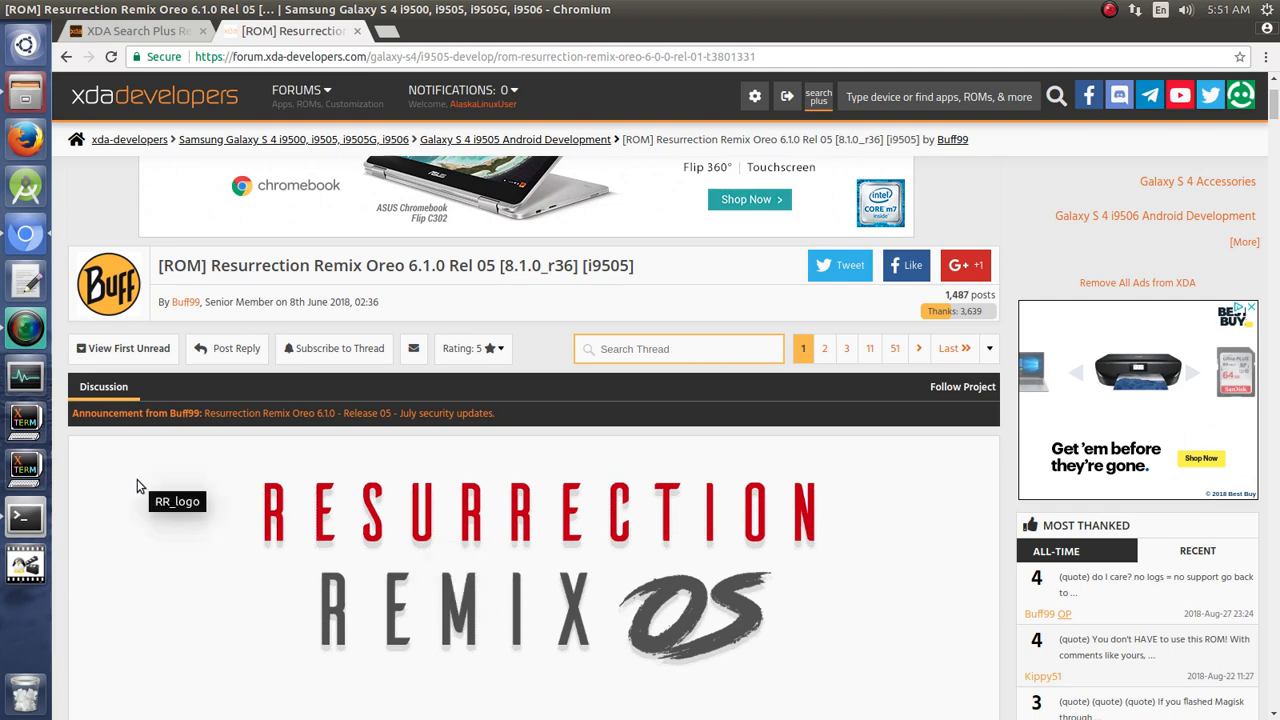
mouse_move(80, 476)
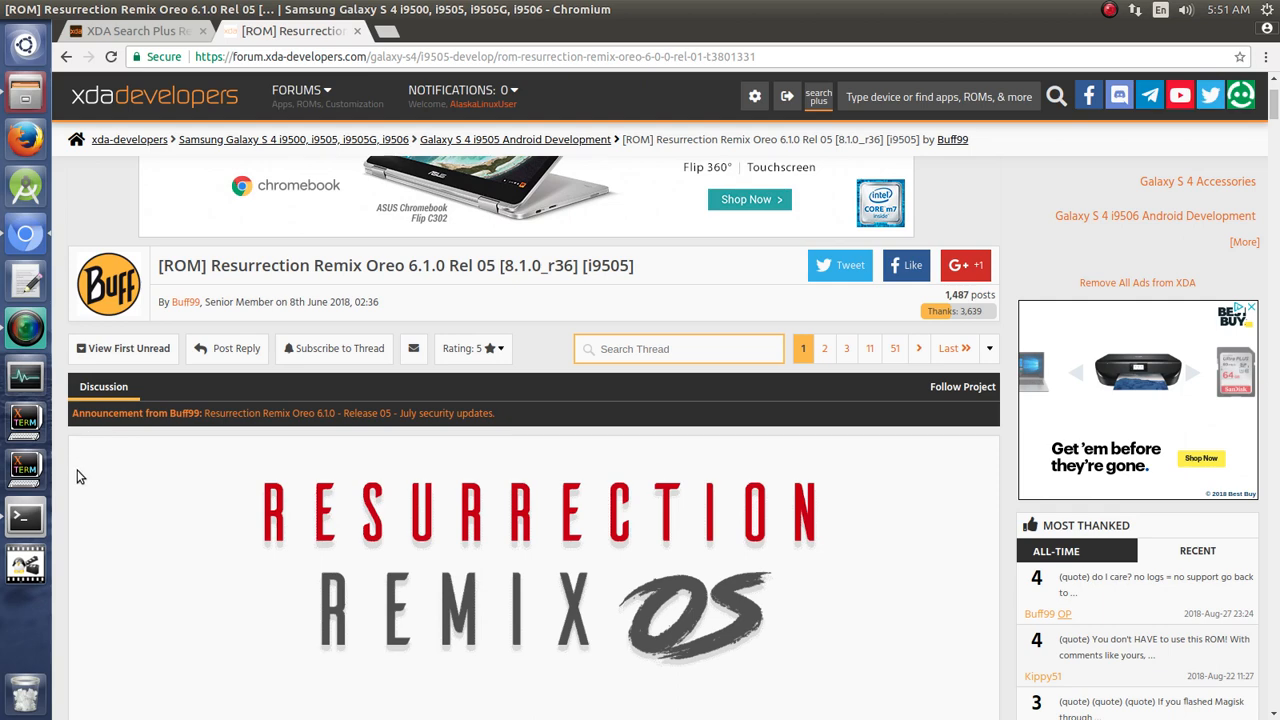